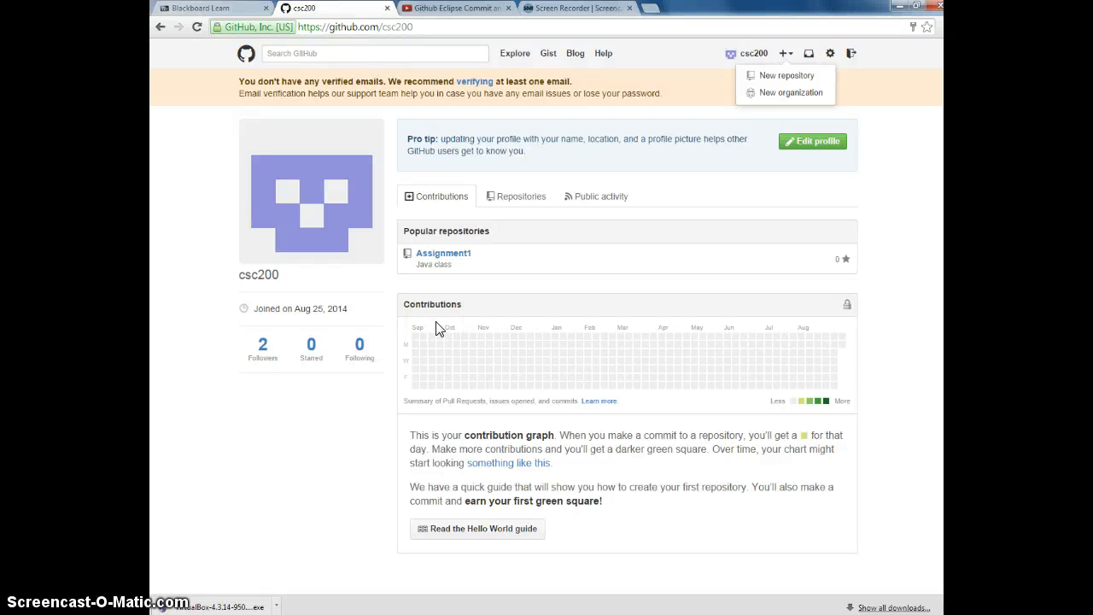
mouse_move(430, 304)
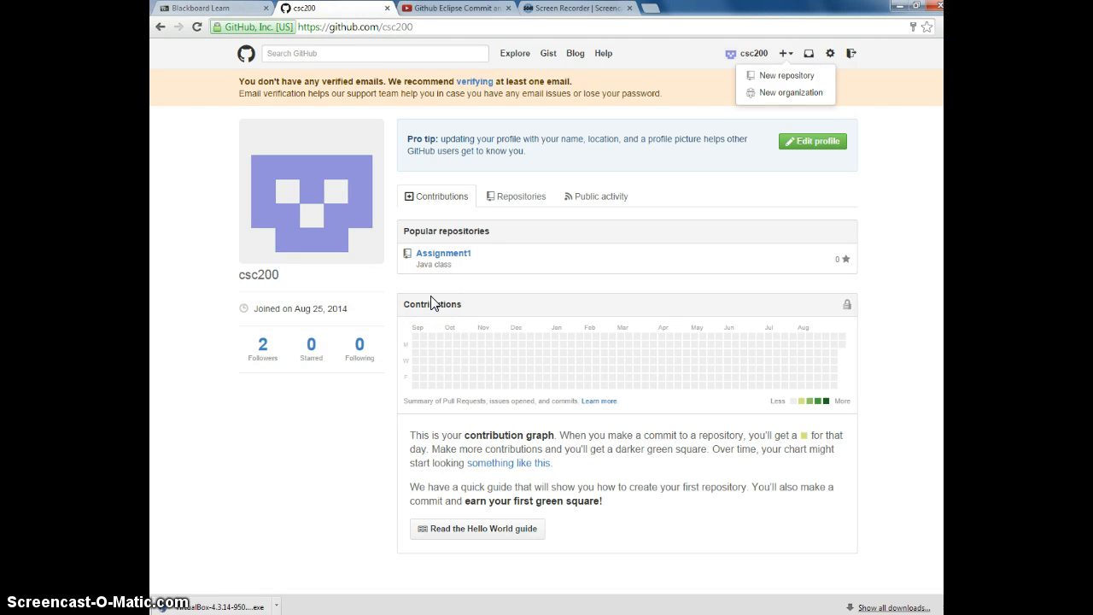
mouse_move(461, 304)
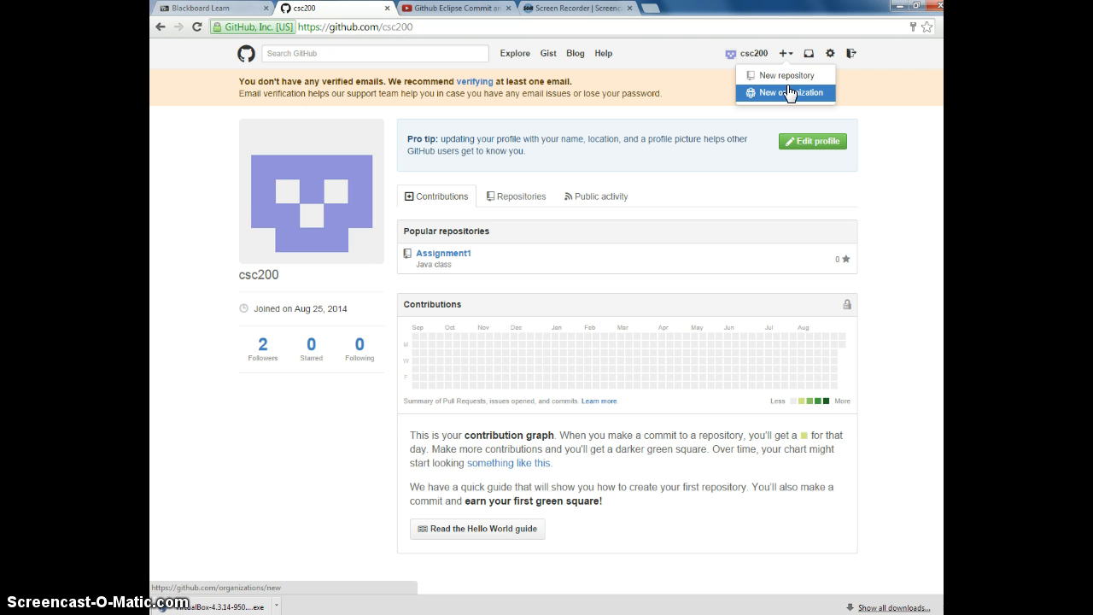
- Start a new repository from the + menu on the GitHub profile page
click(798, 75)
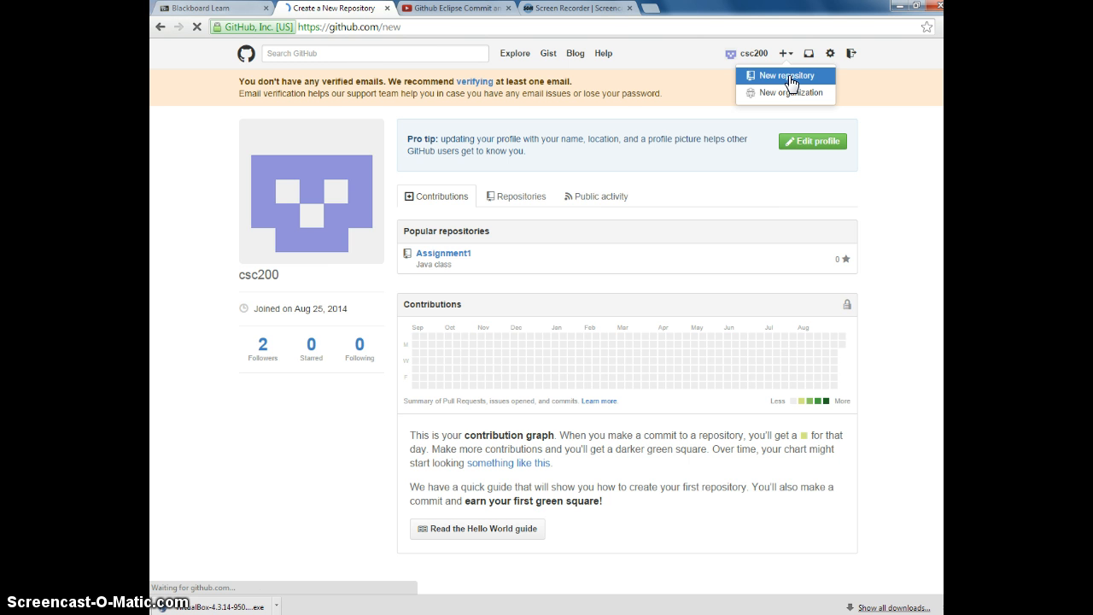
- Enter ProblemSearcher as the new repository's name
click(792, 75)
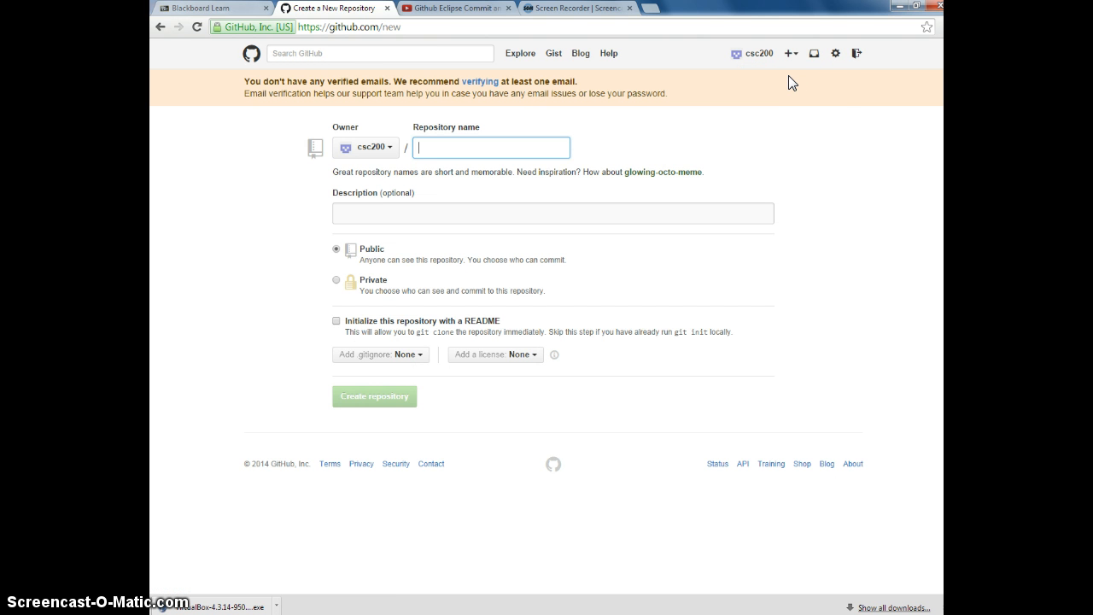
text(Prob)
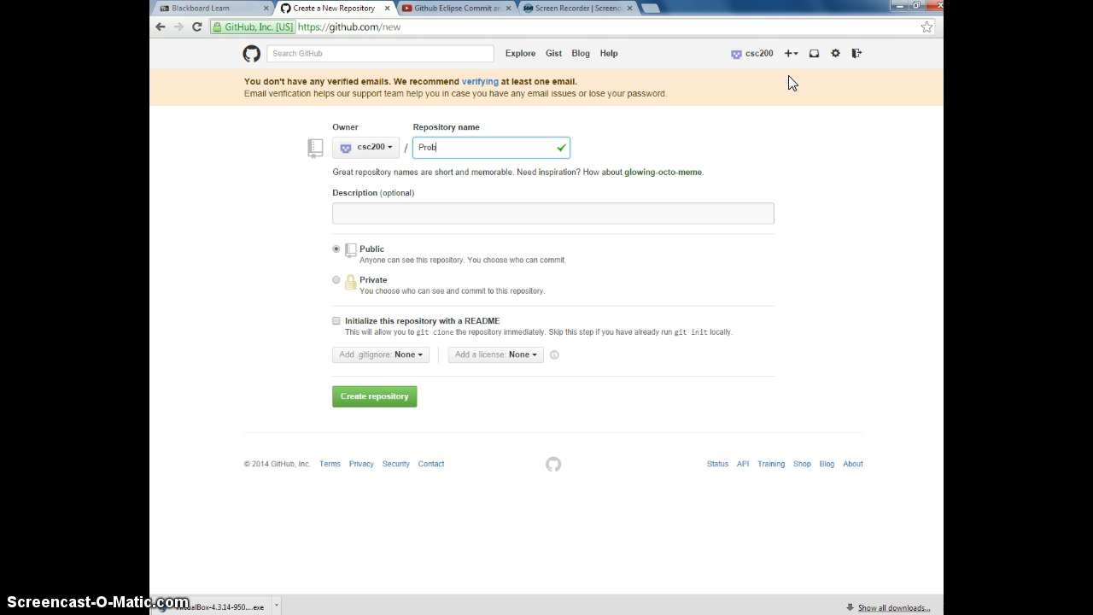
text(lem)
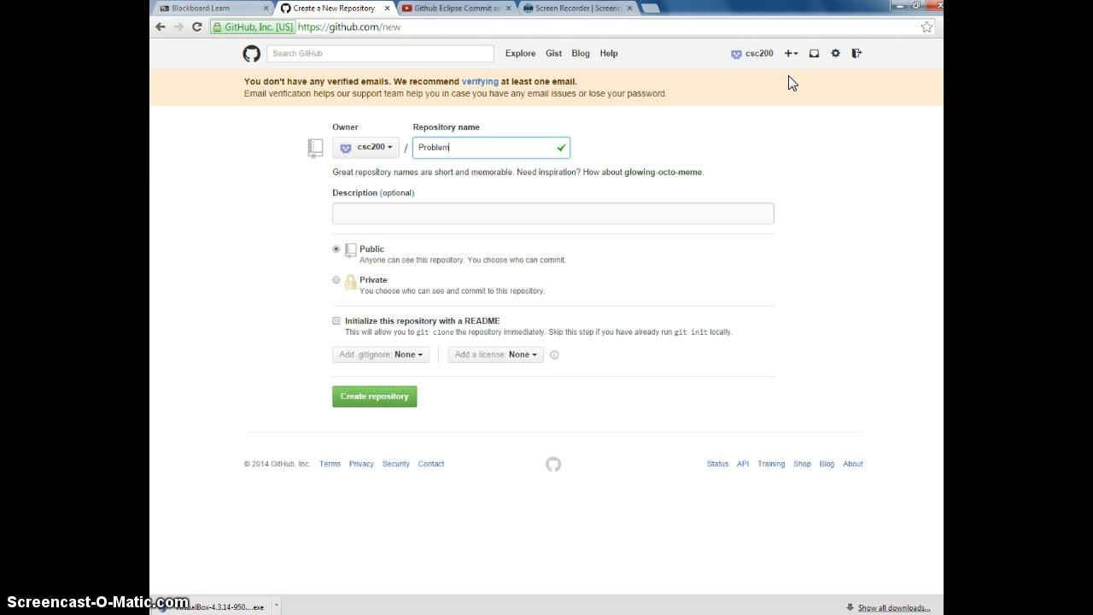
text(Searcher)
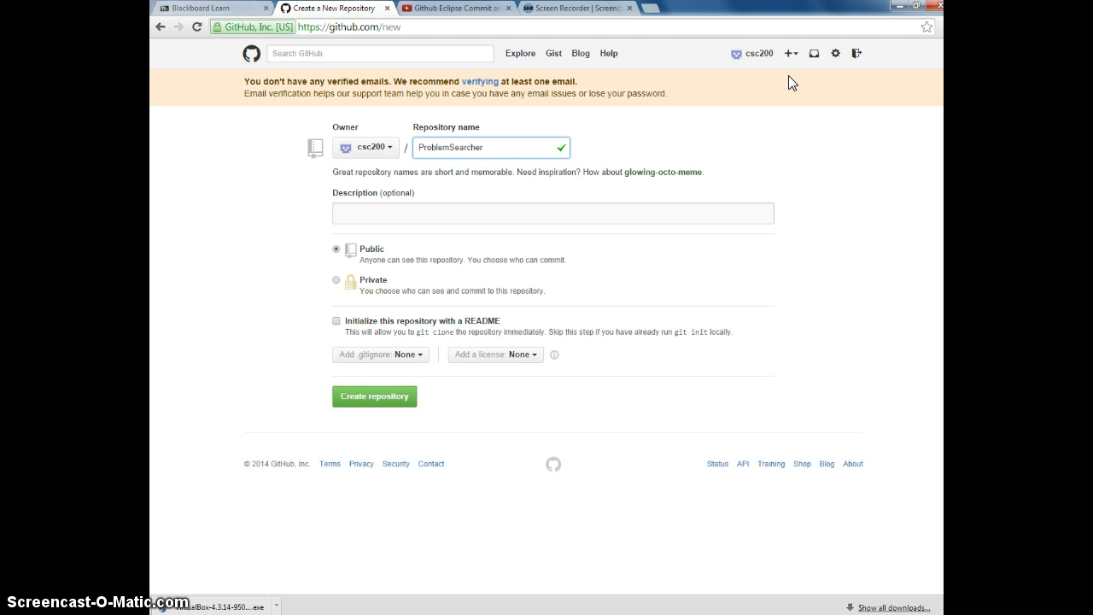
- Write the description: demonstrates how to program if..else statements and arithmetic operations in Java
click(628, 212)
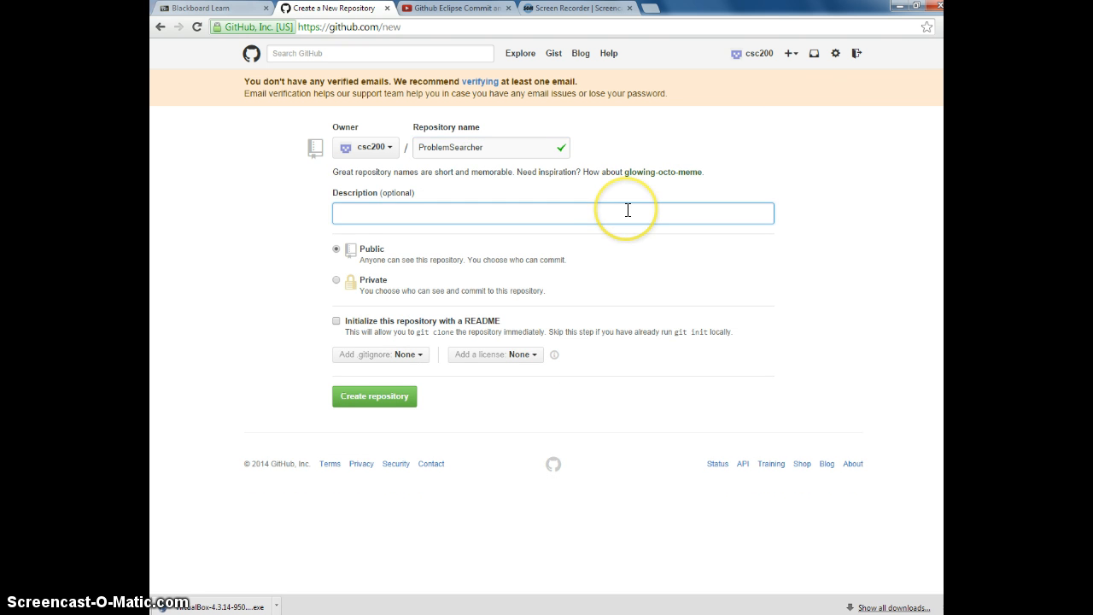
text(Demonstrate)
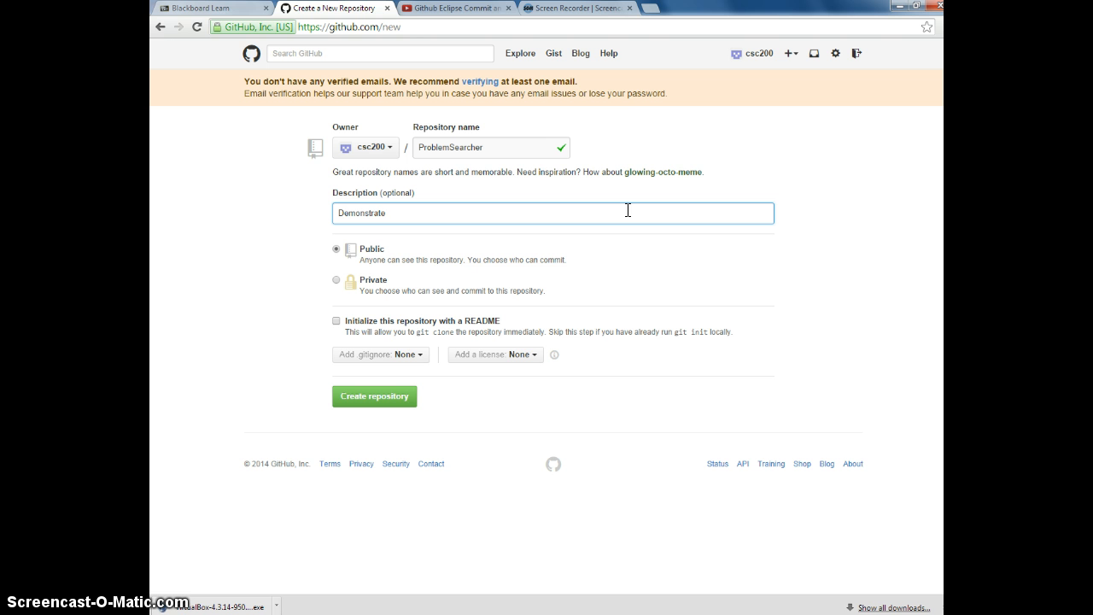
text(how to pro)
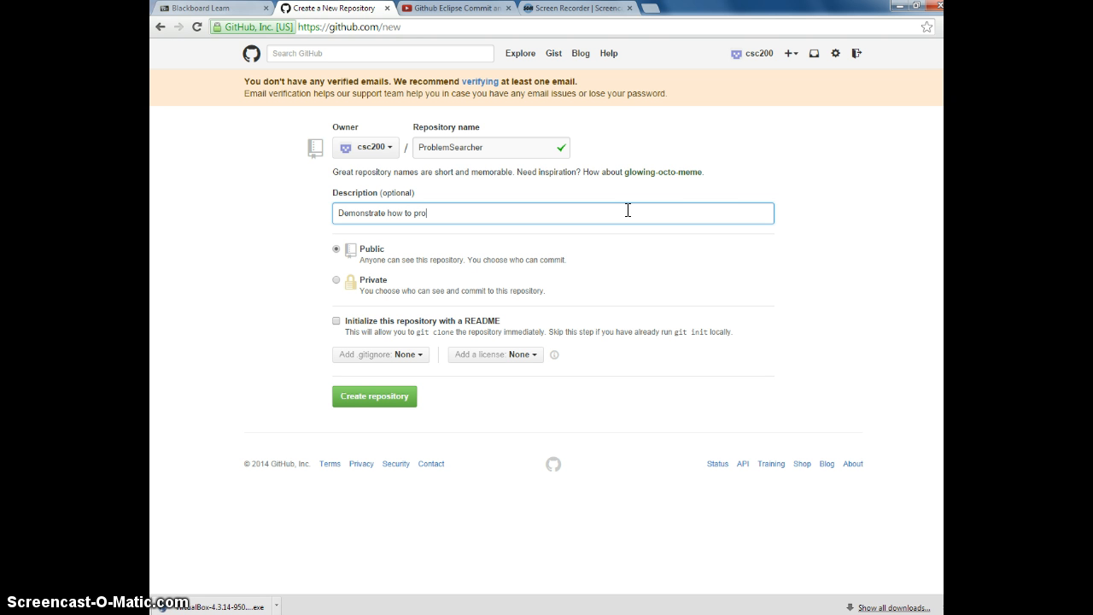
text(gram)
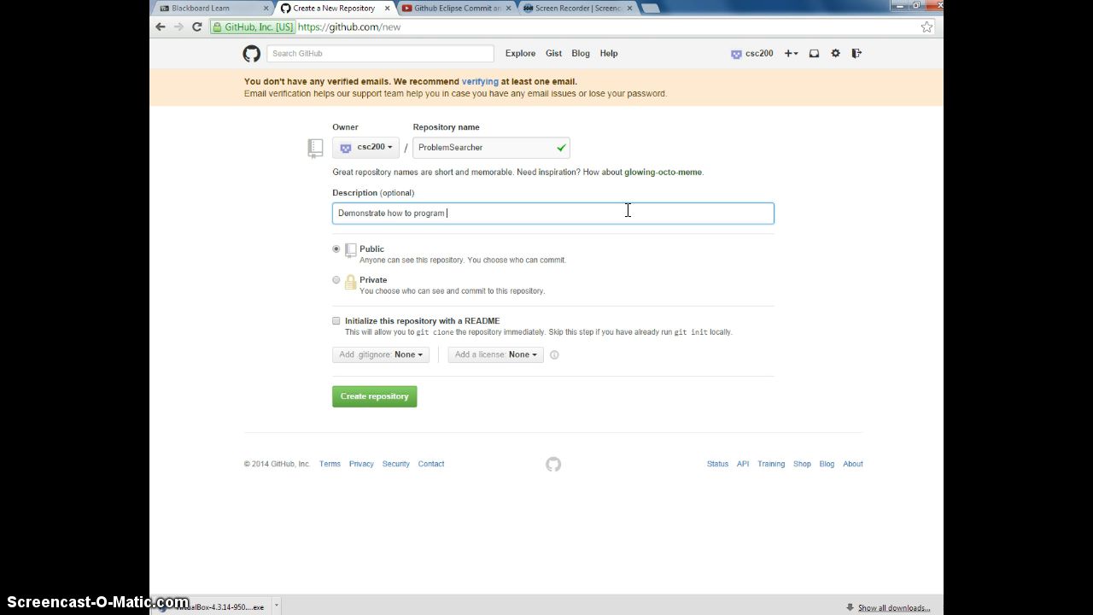
text(if)
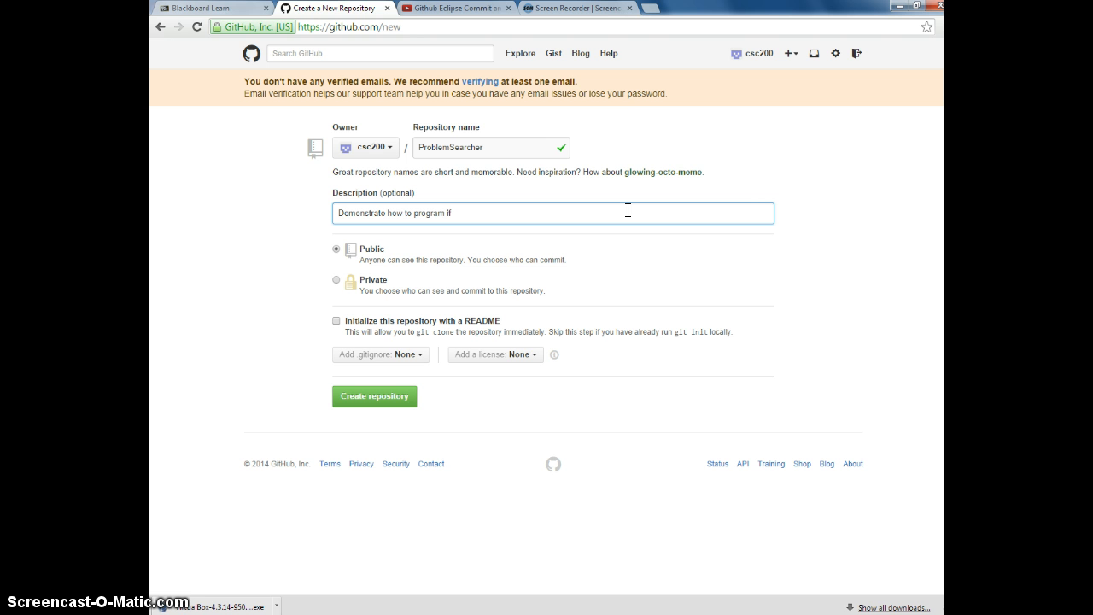
text(..else statement in)
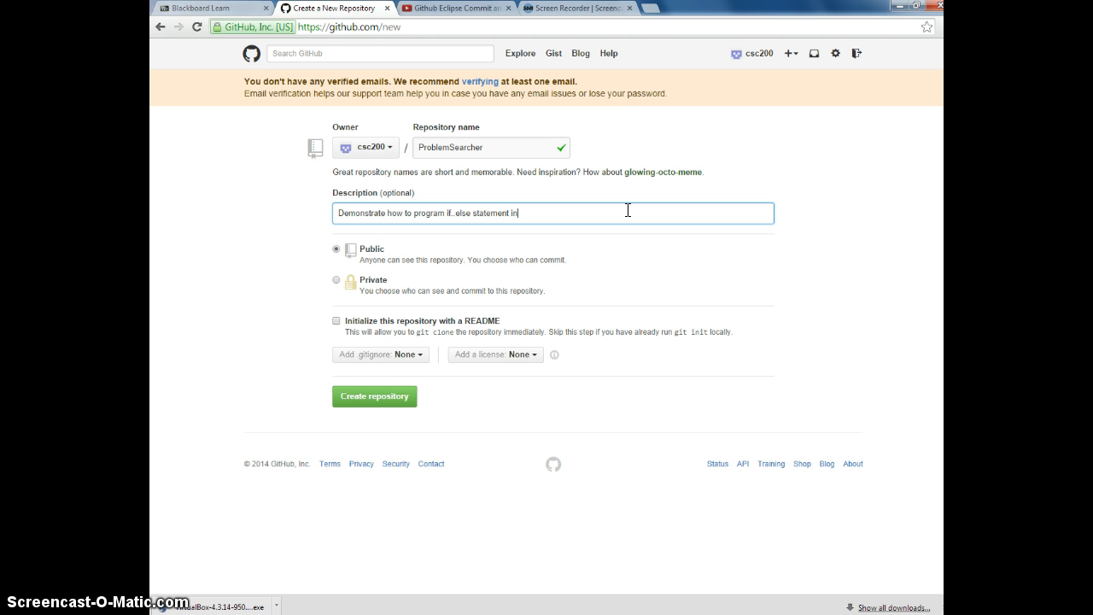
text(Java an)
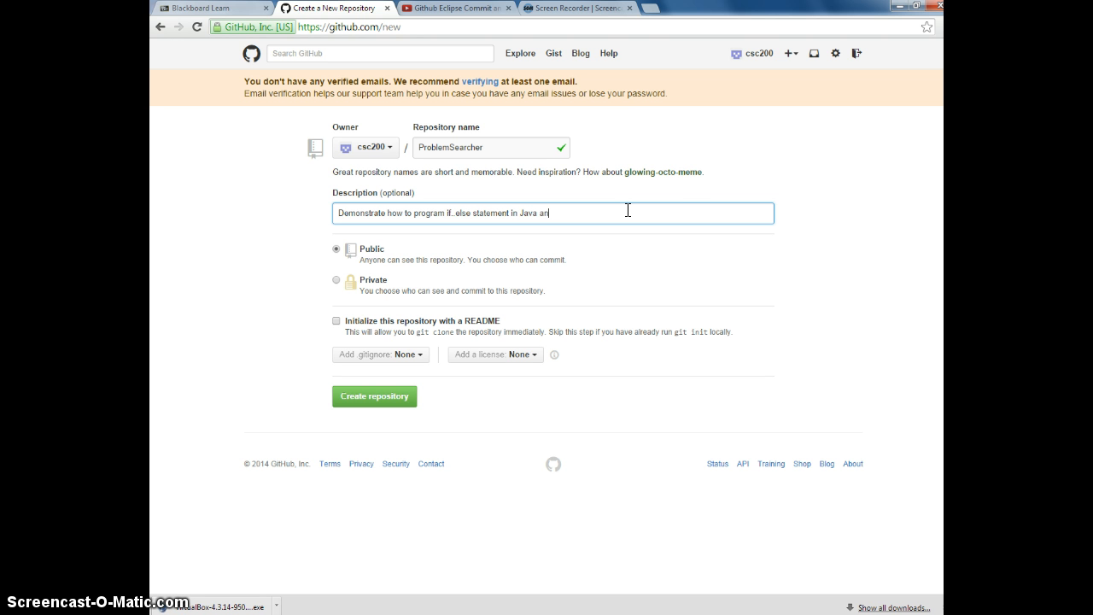
text(d)
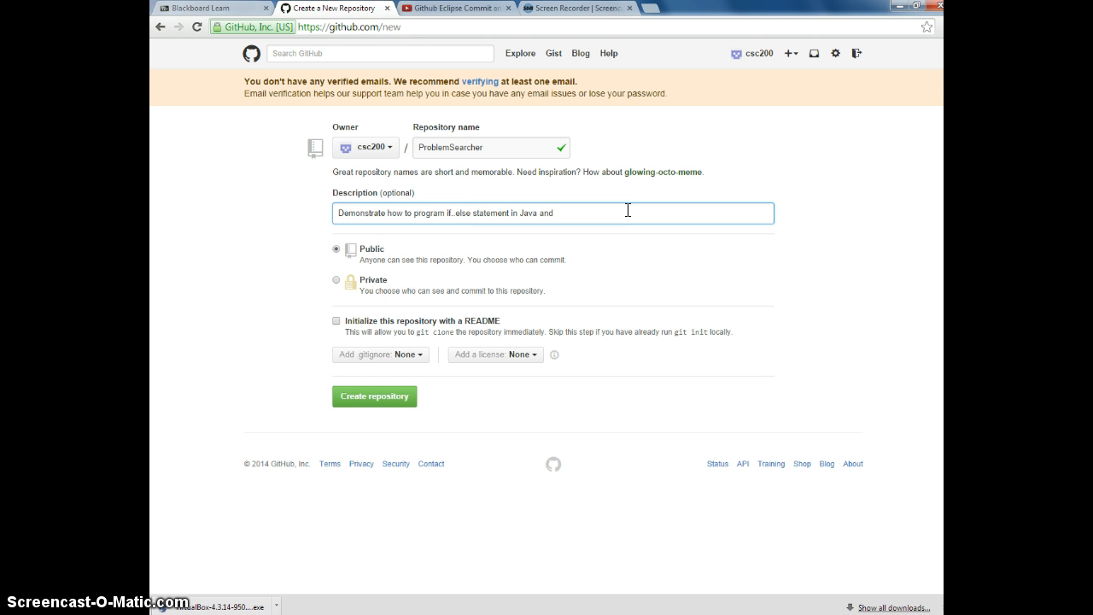
text(arithmatic oper)
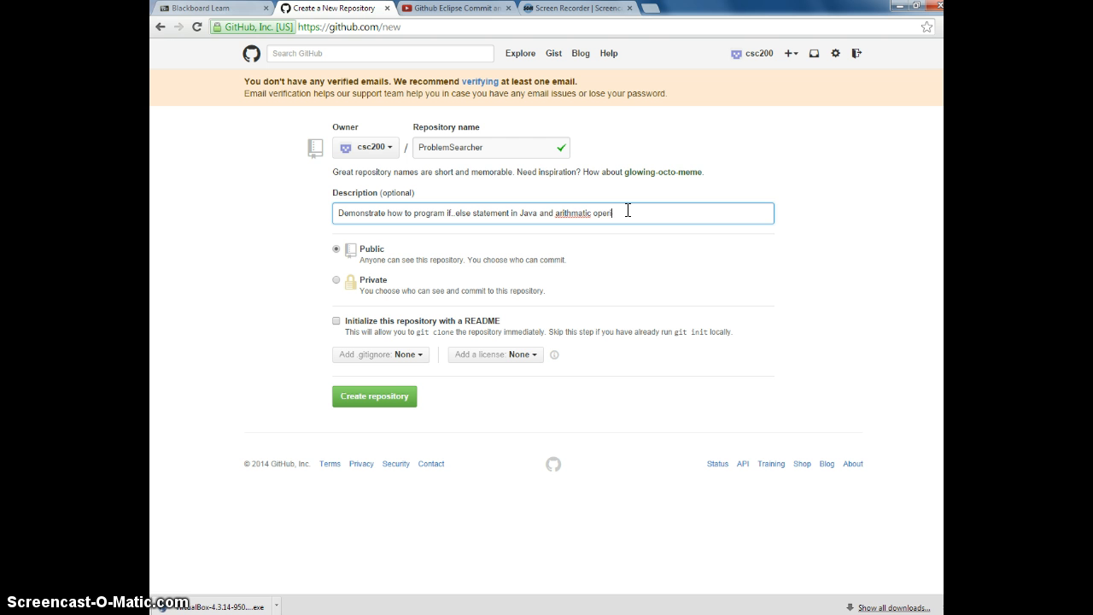
text(ations)
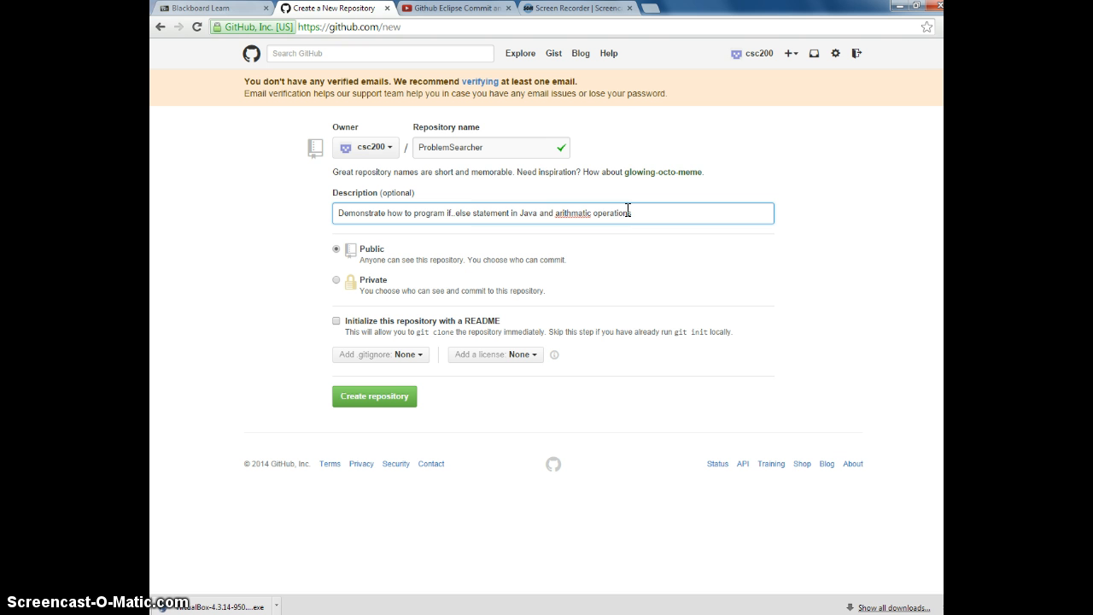
- Fix the spelling of arithmetic, add 'and modulus', and move 'in Java' to the end
right_click(572, 212)
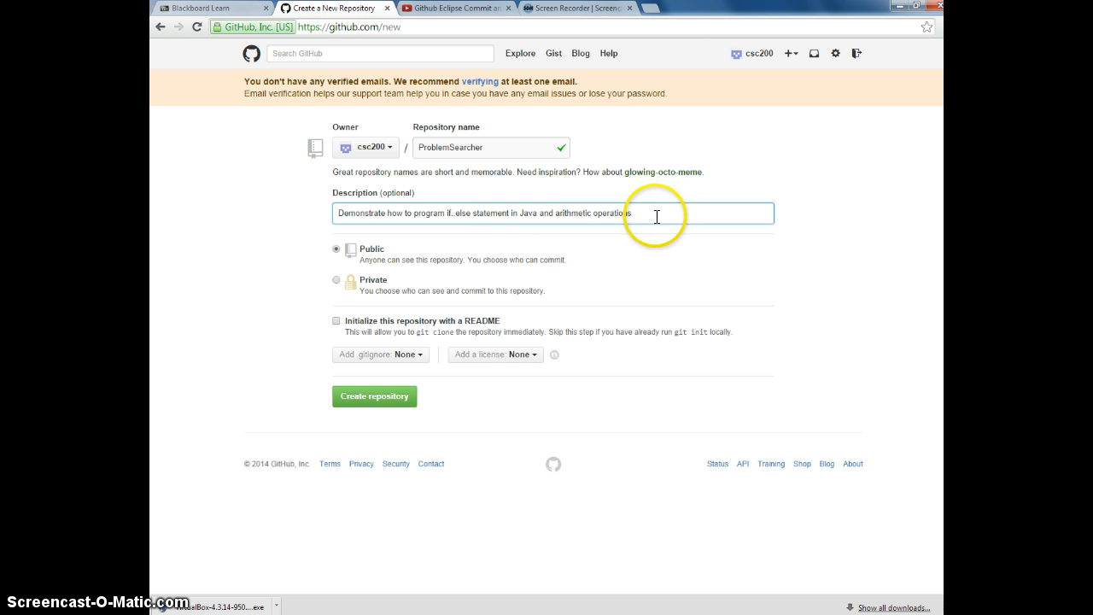
text(and)
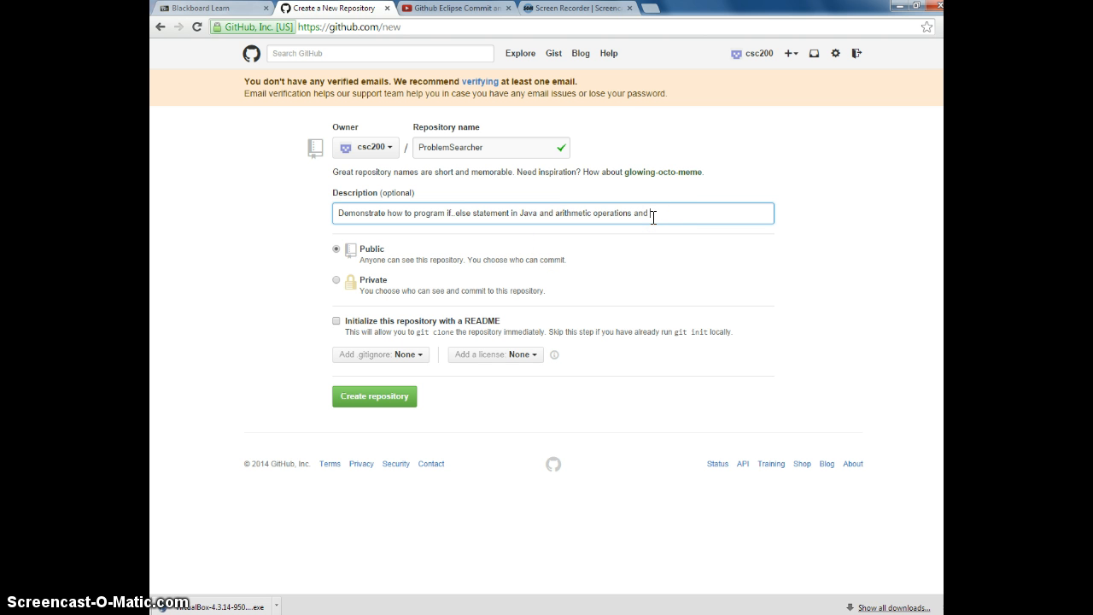
text(modulus)
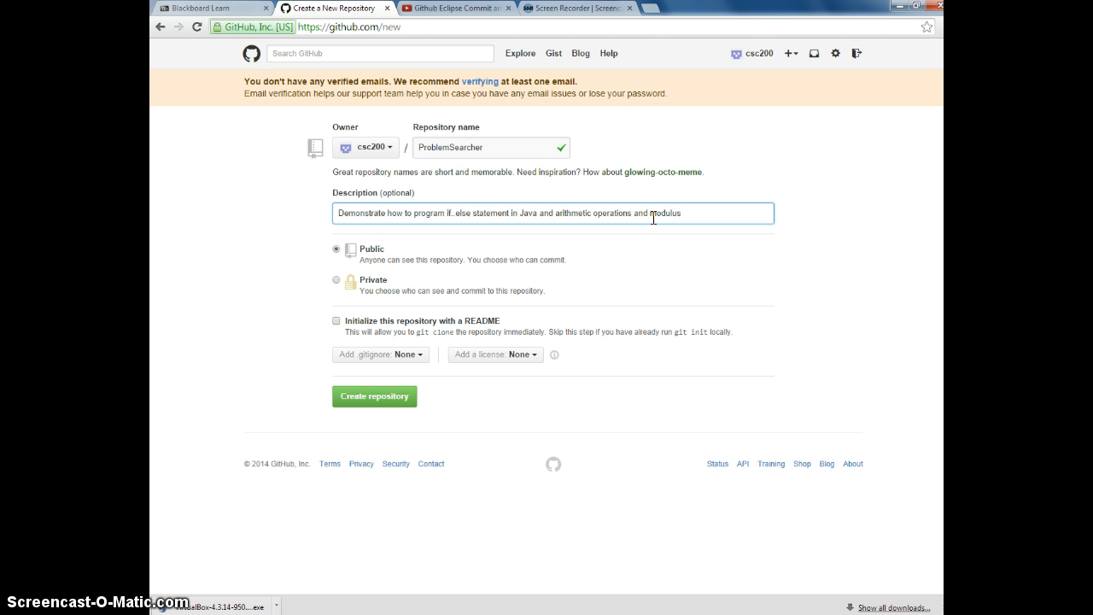
double_click(522, 212)
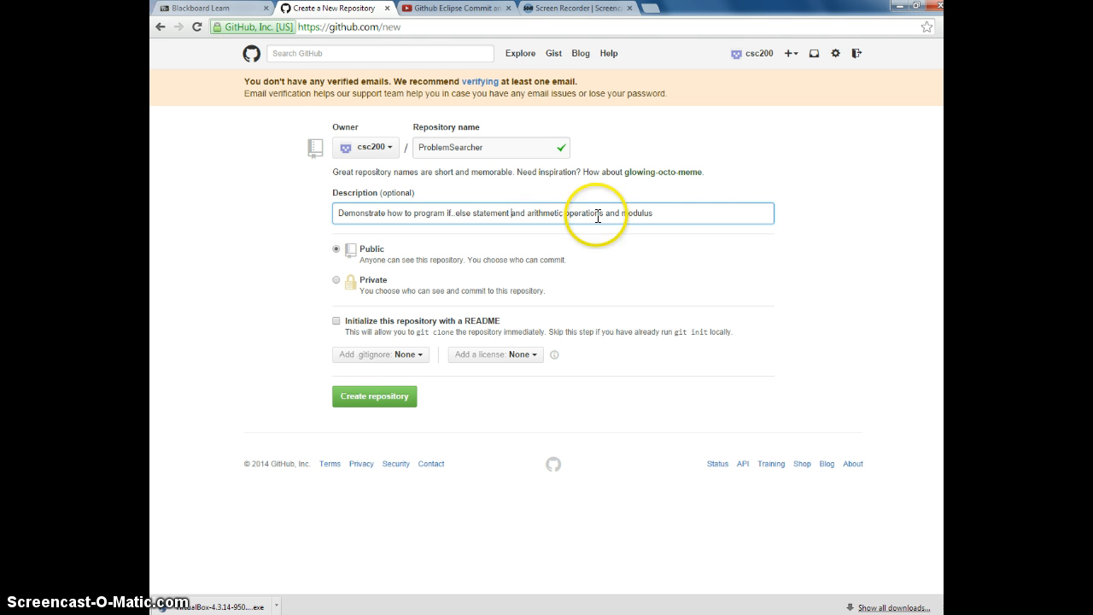
text(in Java)
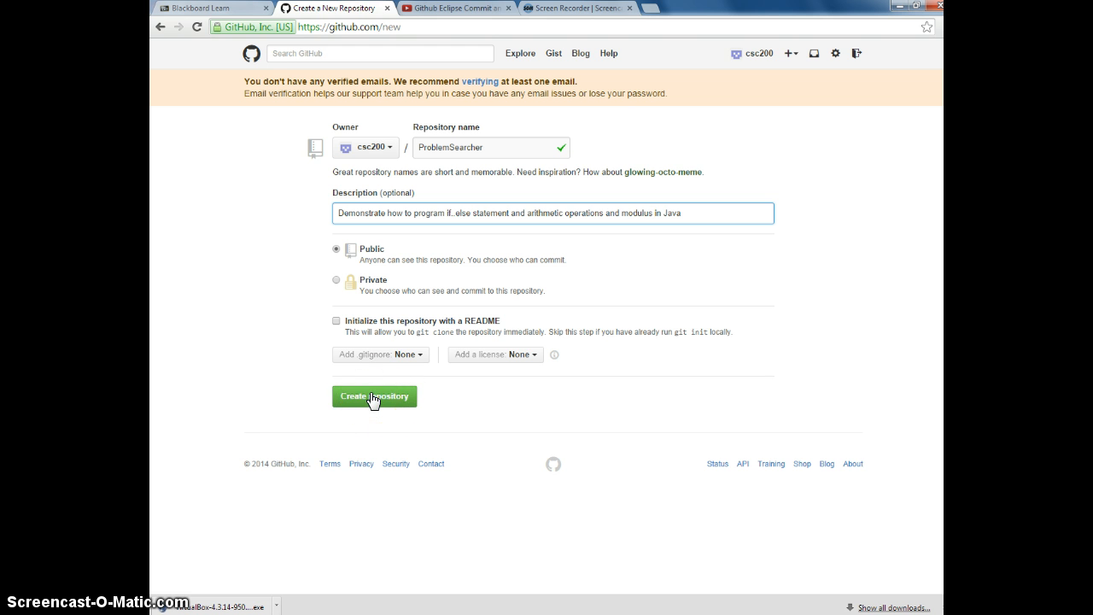
- Create the ProblemSearcher repository
click(374, 396)
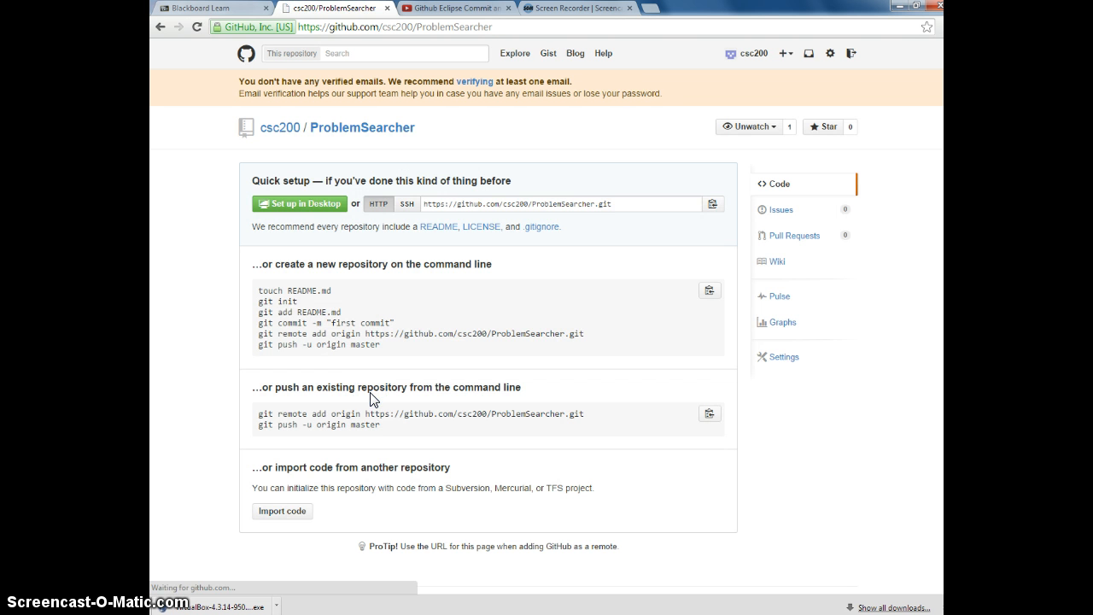
click(564, 204)
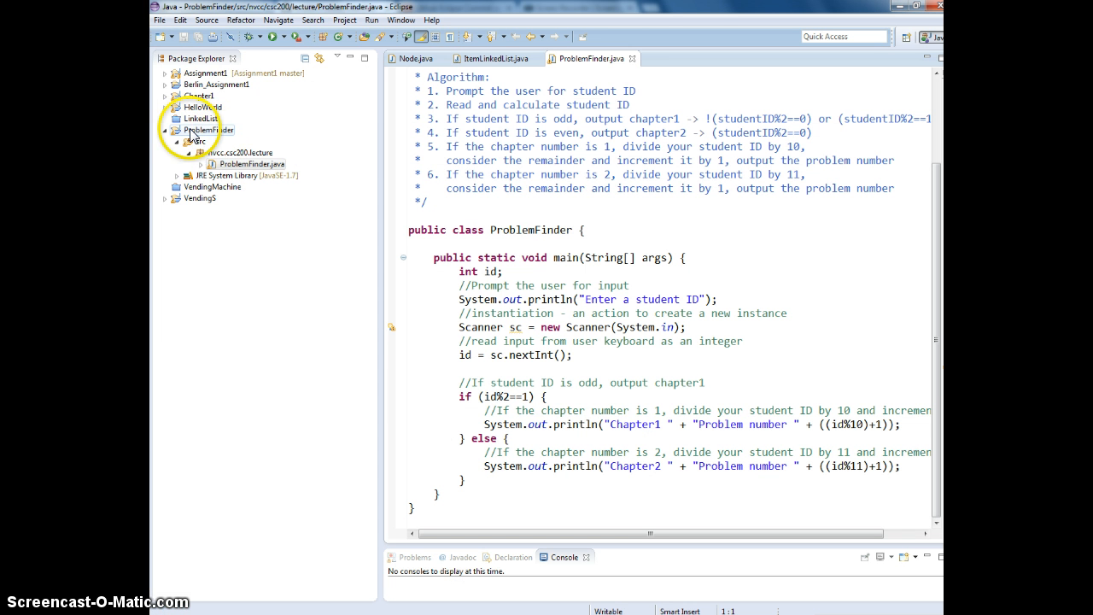
- Share the ProblemFinder project via Team > Share Project with Git as the repository type
right_click(208, 130)
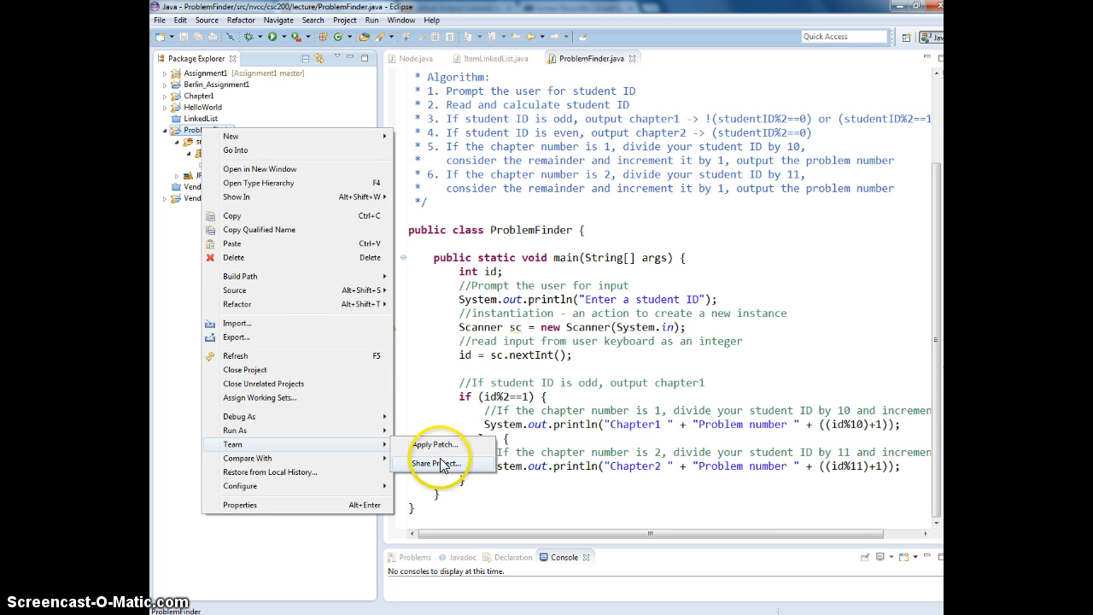
click(434, 463)
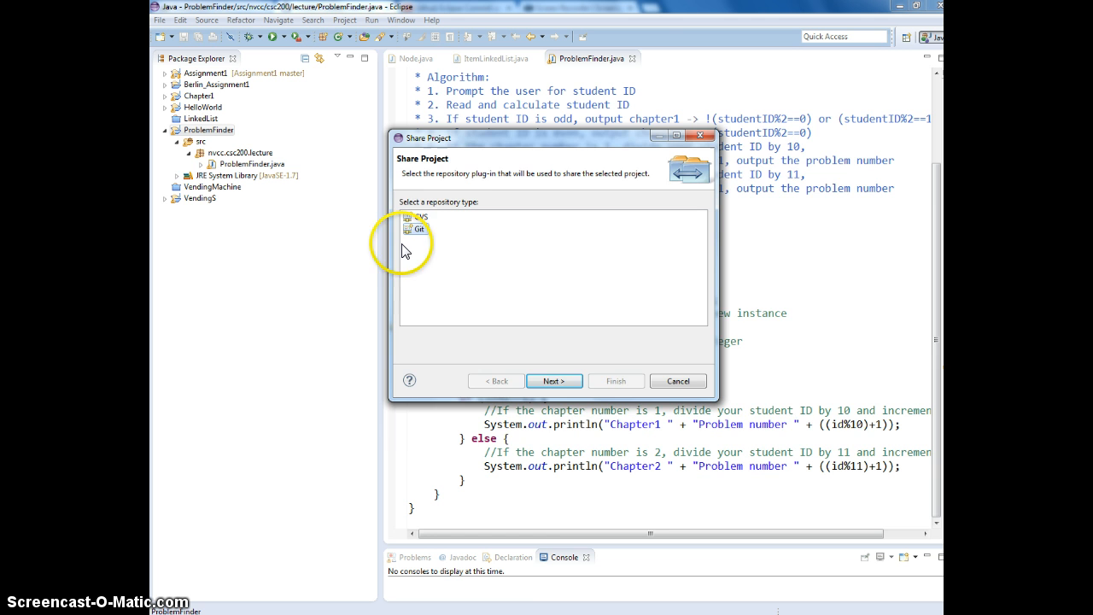
click(554, 381)
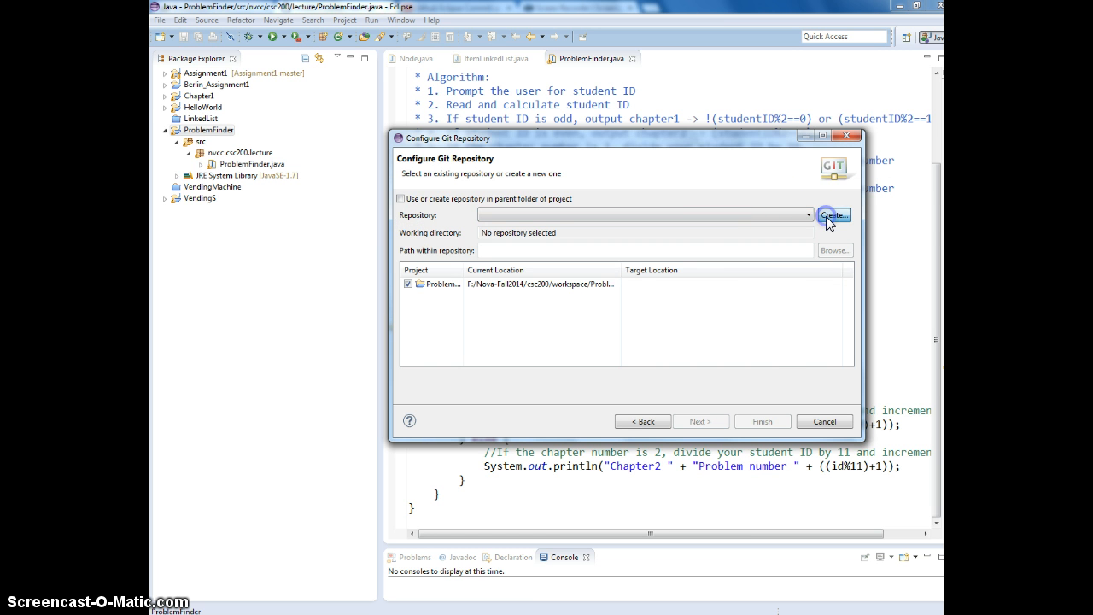
click(833, 215)
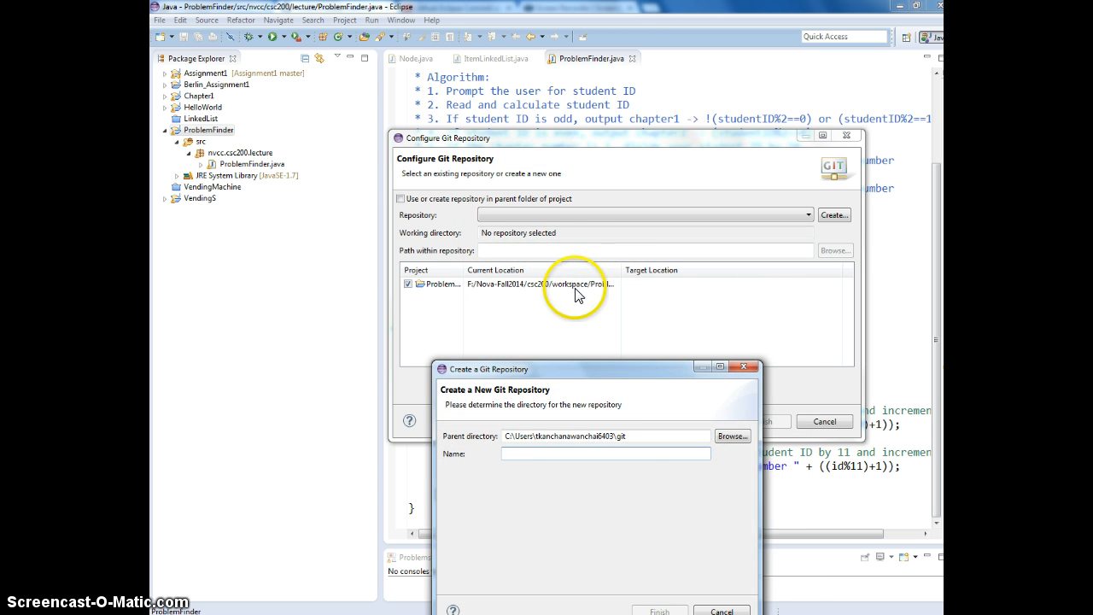
- Choose the git folder on the F: drive as the repository's parent directory
click(731, 435)
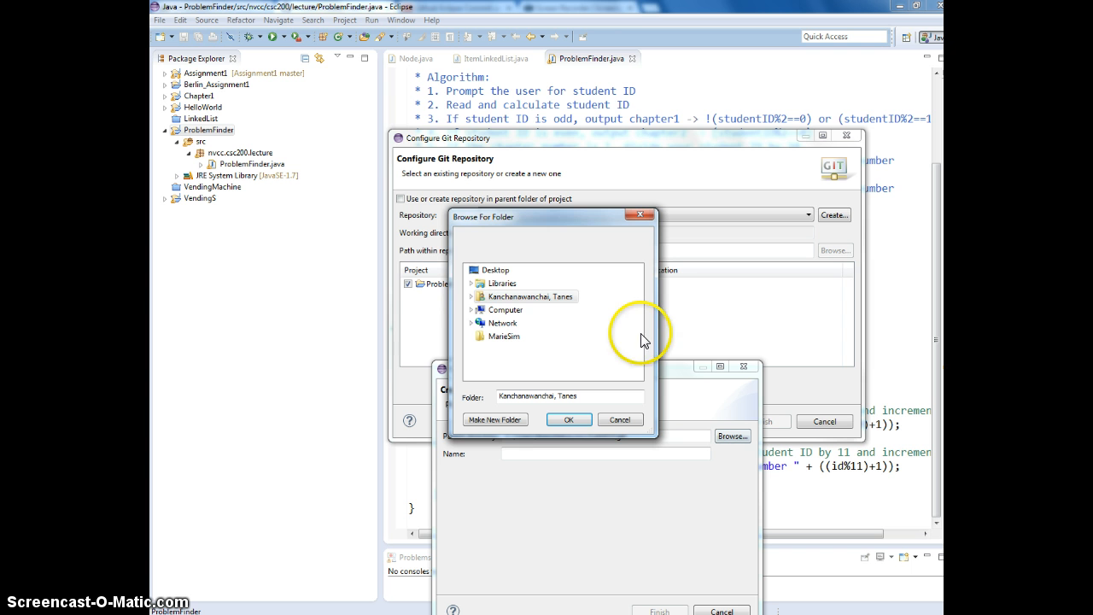
click(473, 297)
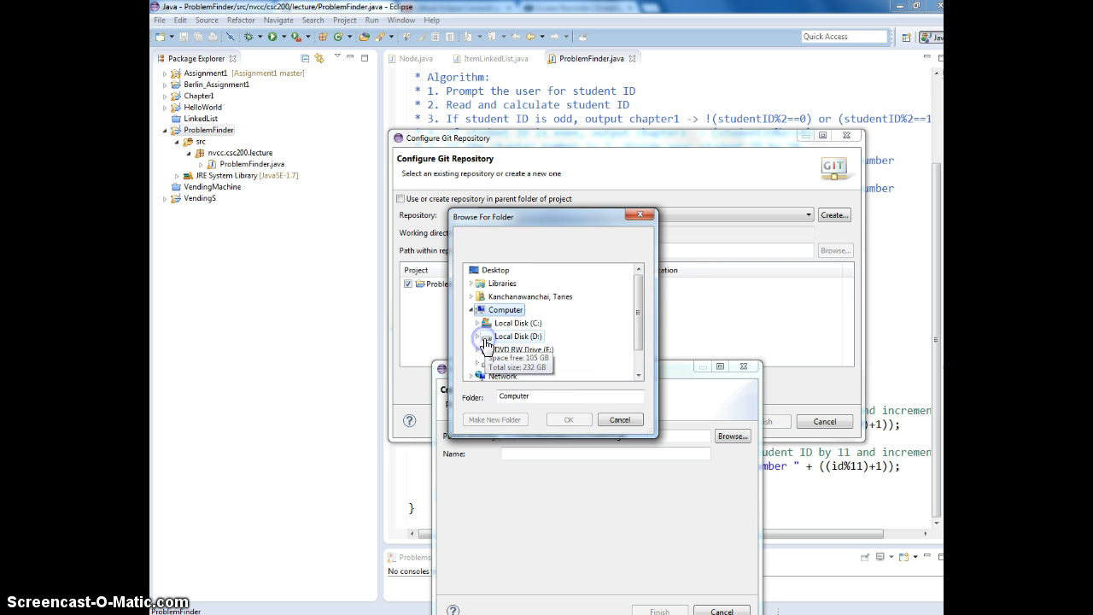
click(512, 349)
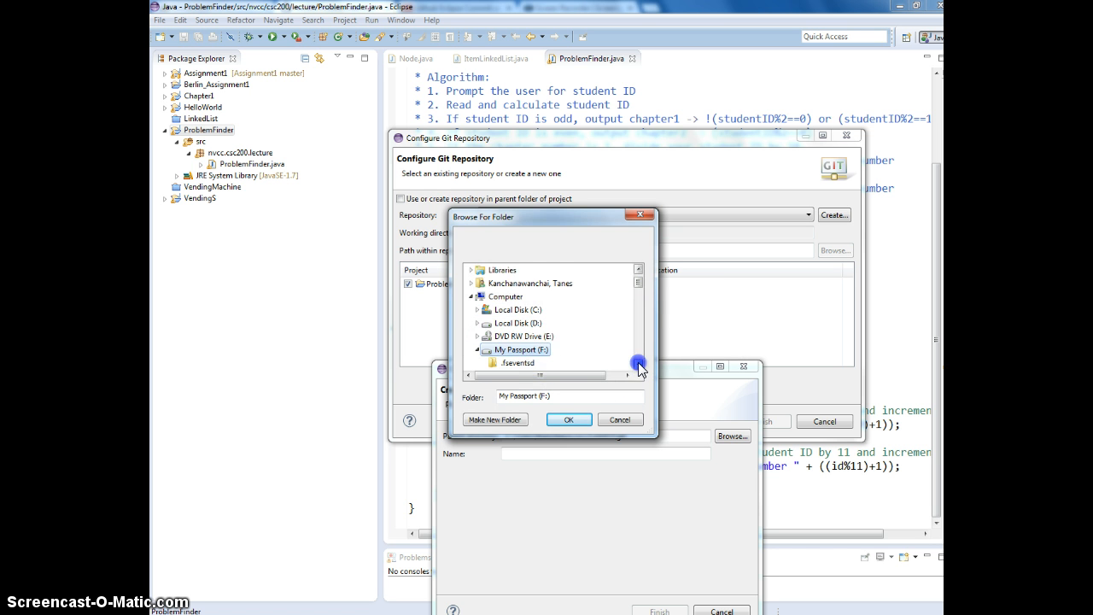
scroll(down, 3)
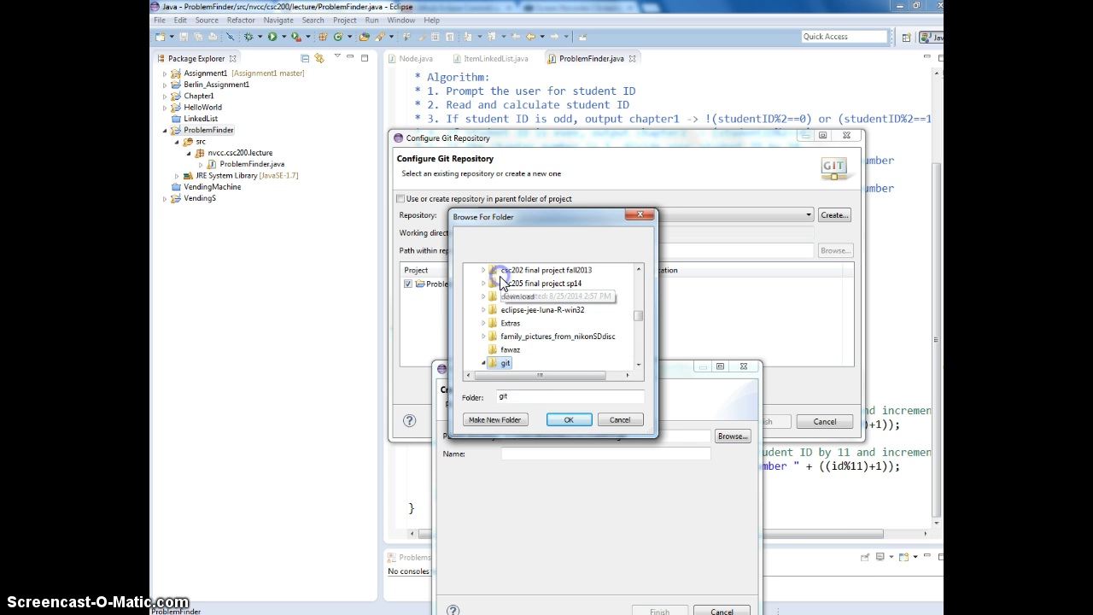
click(569, 420)
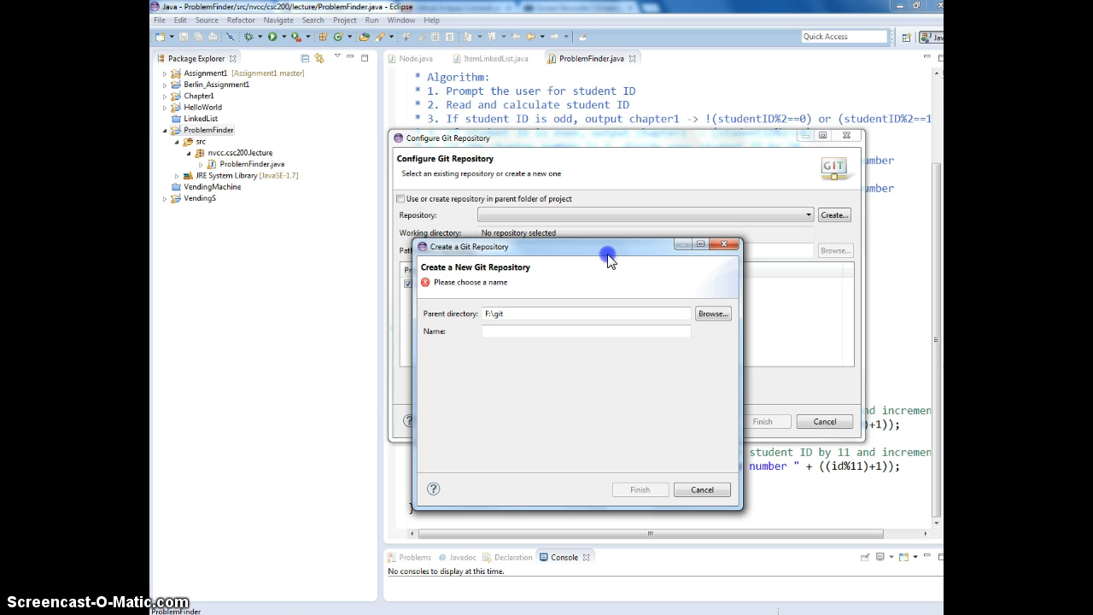
- Name the repository ProblemFinder and finish creating it
click(586, 331)
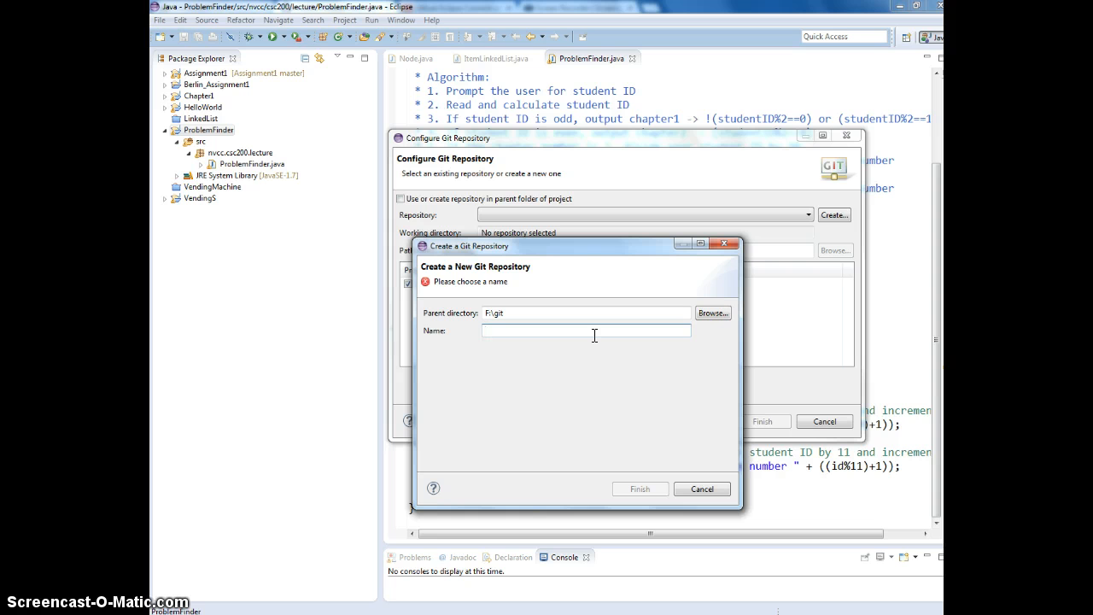
text(ProblemFinder)
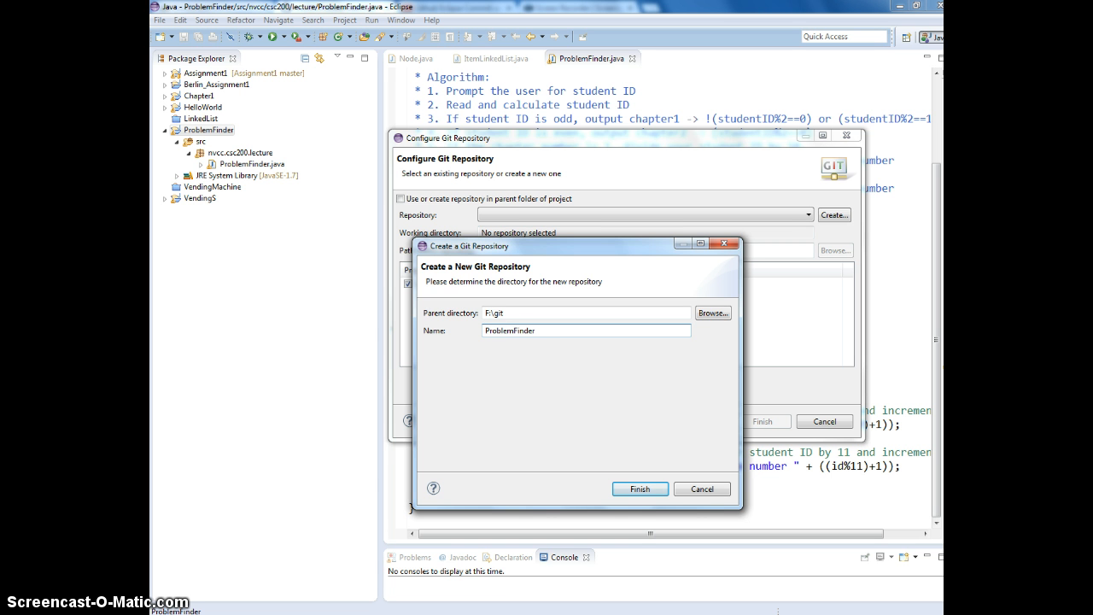
click(639, 488)
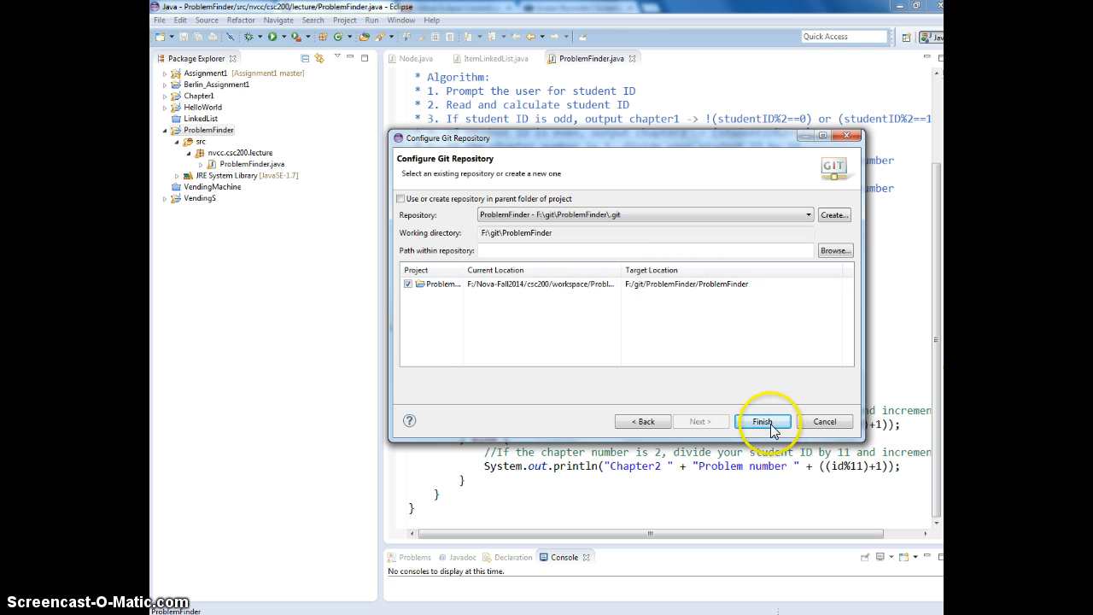
- Finish sharing ProblemFinder into the repository and bring up the project's Team actions
click(765, 420)
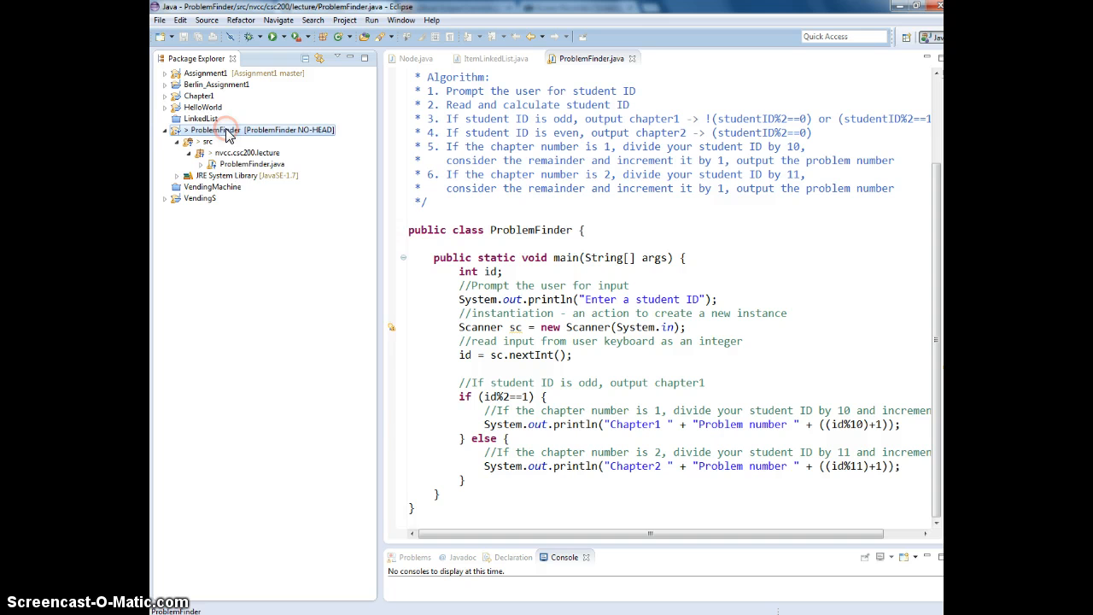
right_click(214, 130)
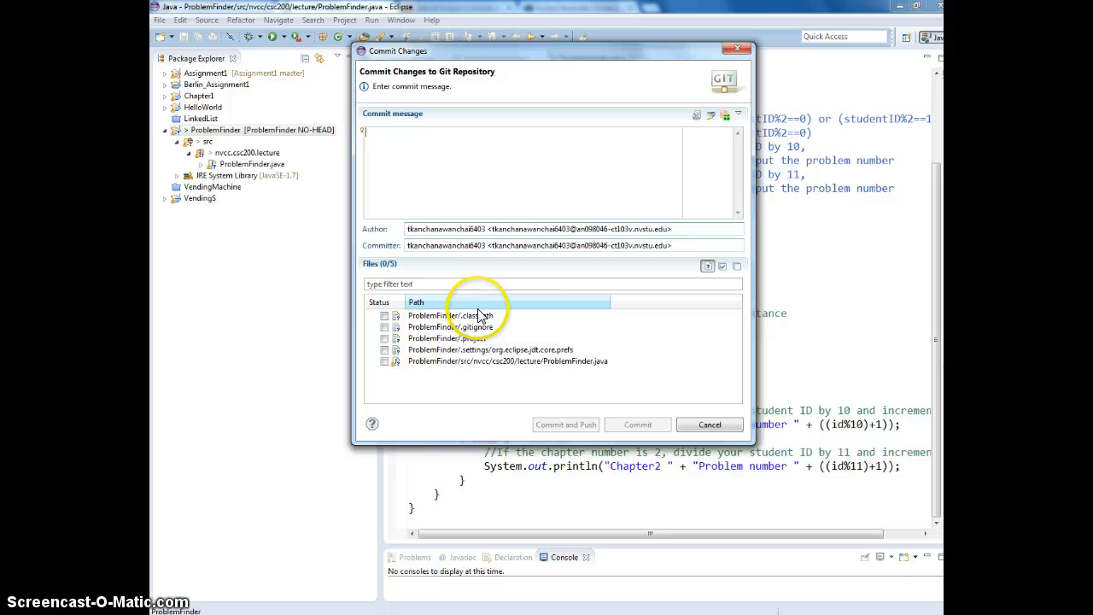
- Select all five files, set the commit message 'initial', and commit and push
click(707, 267)
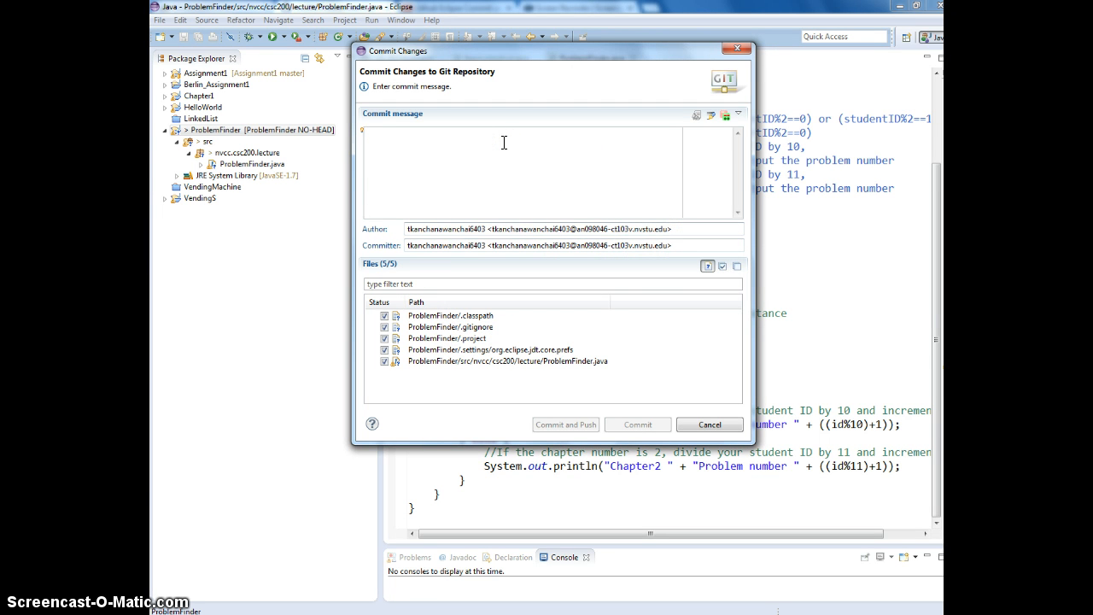
text(initial)
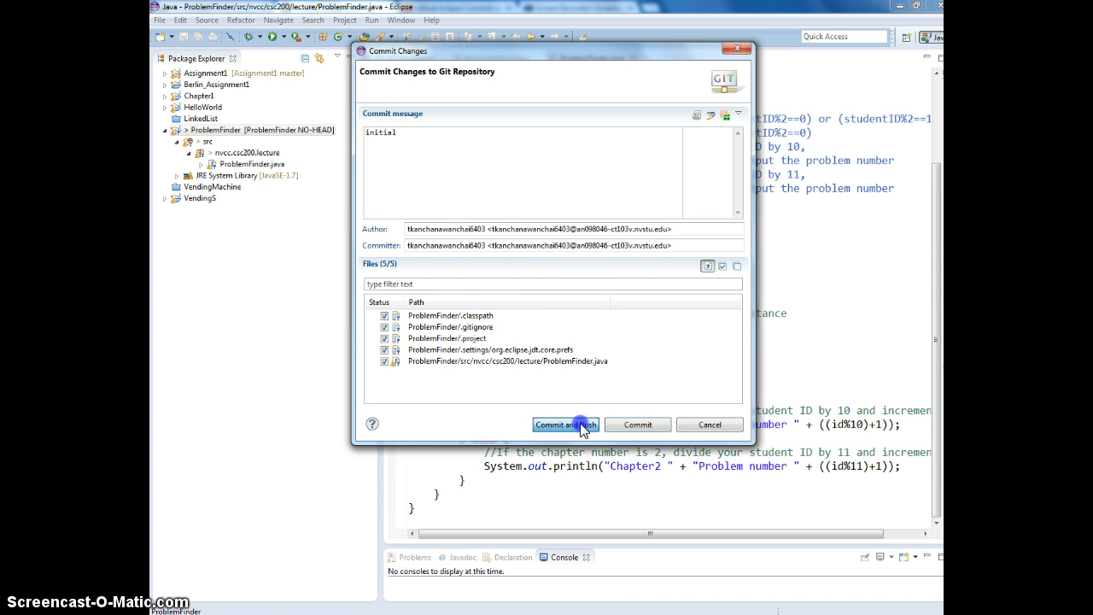
click(565, 423)
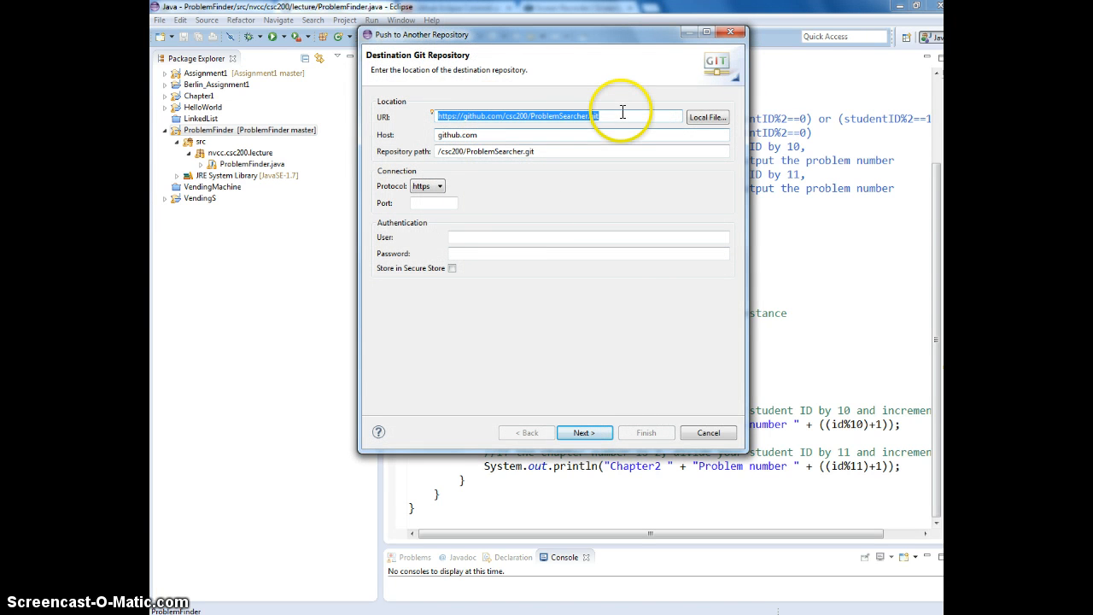
- Enter the GitHub user csc200 and password, then push master to ProblemSearcher
click(536, 237)
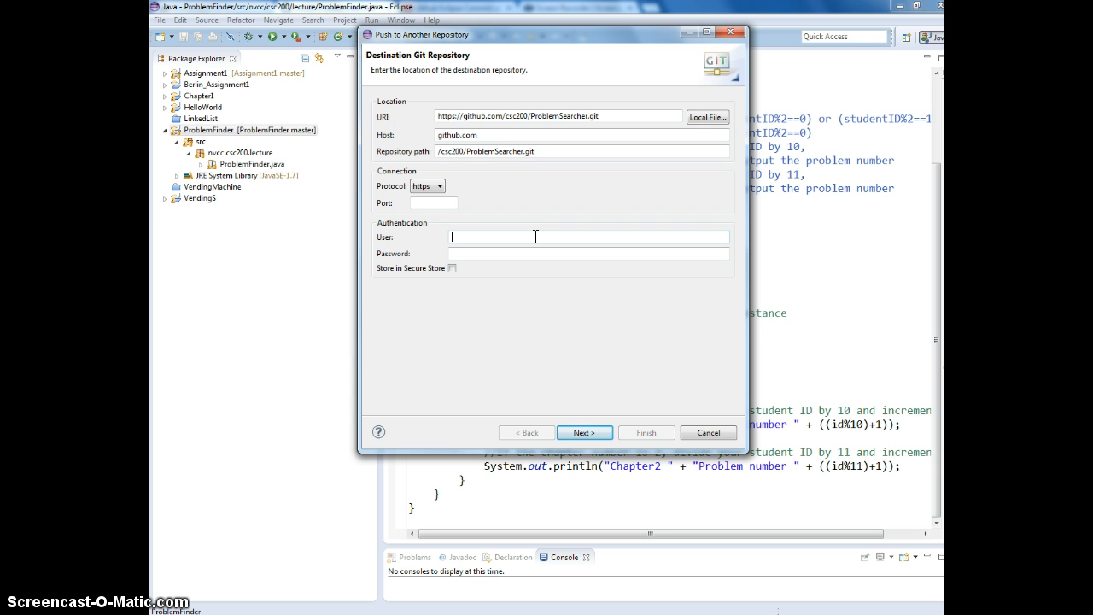
text(csc200)
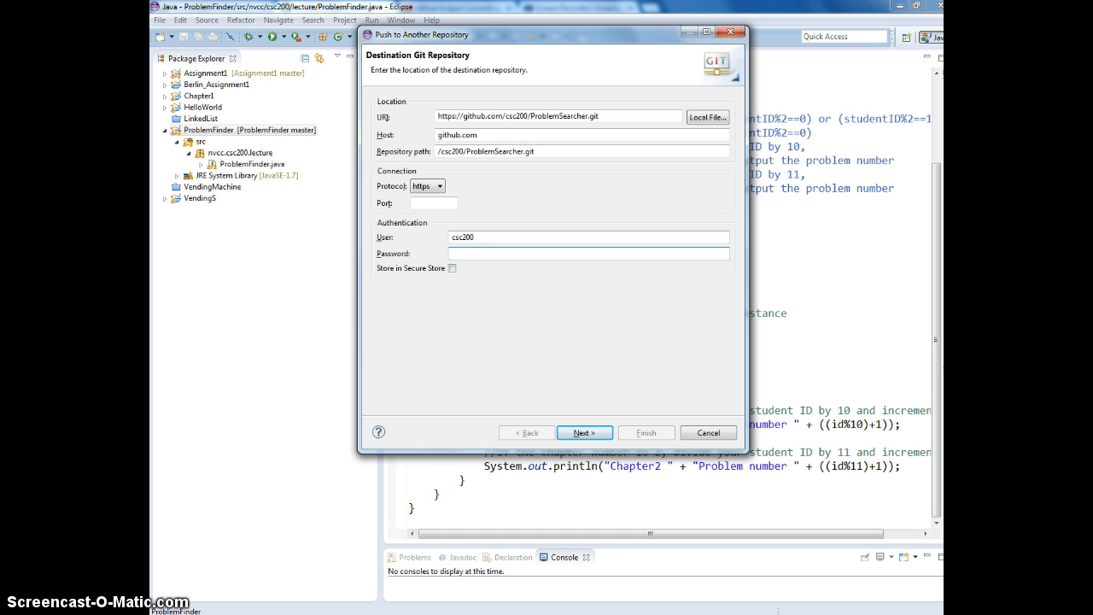
text(••••••)
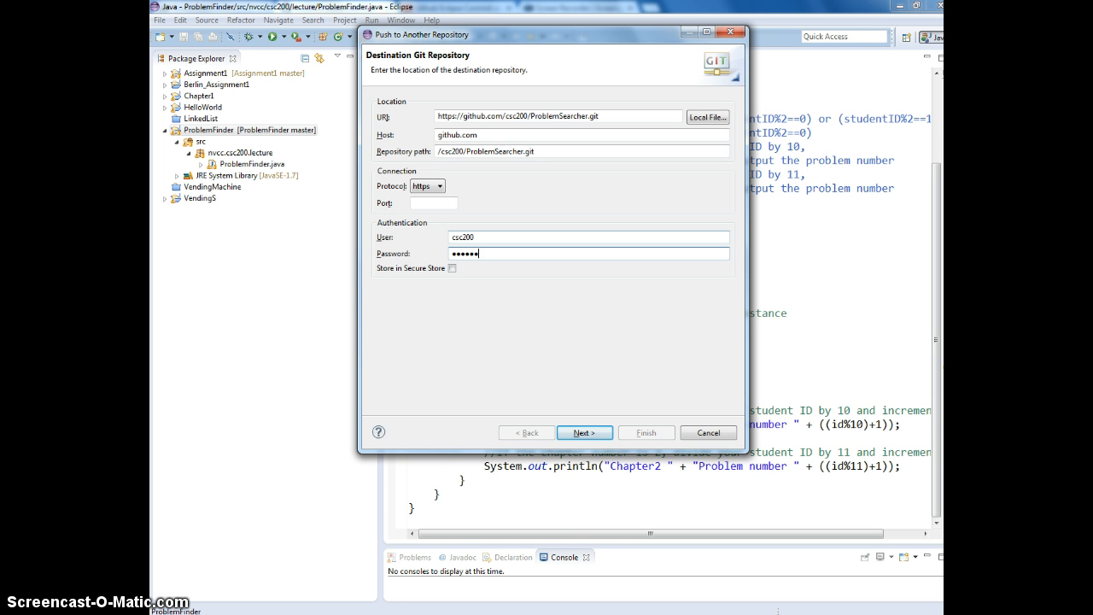
text(••)
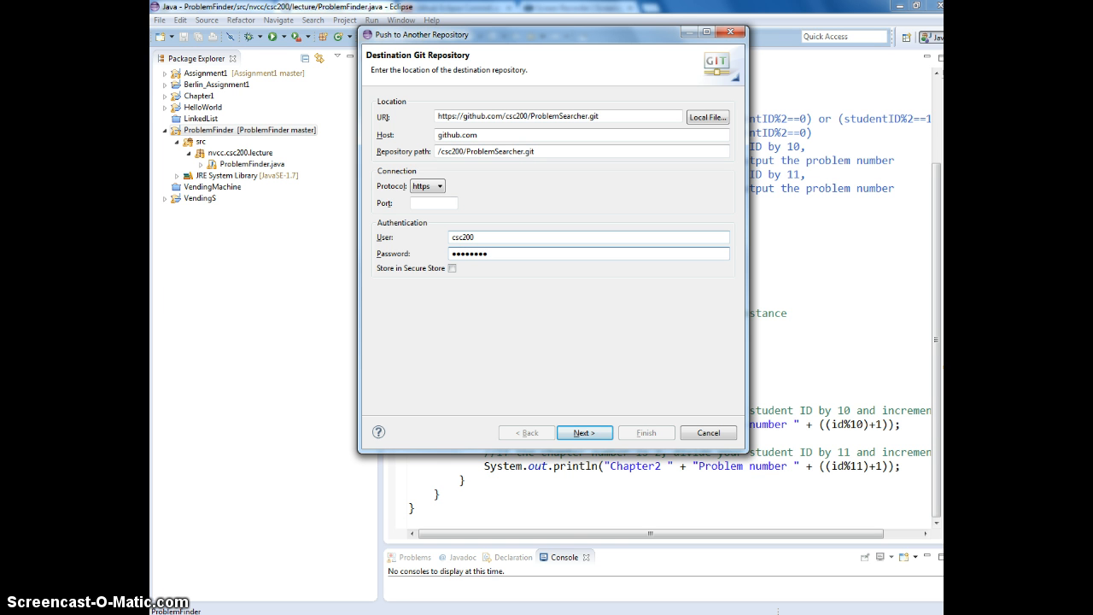
click(584, 432)
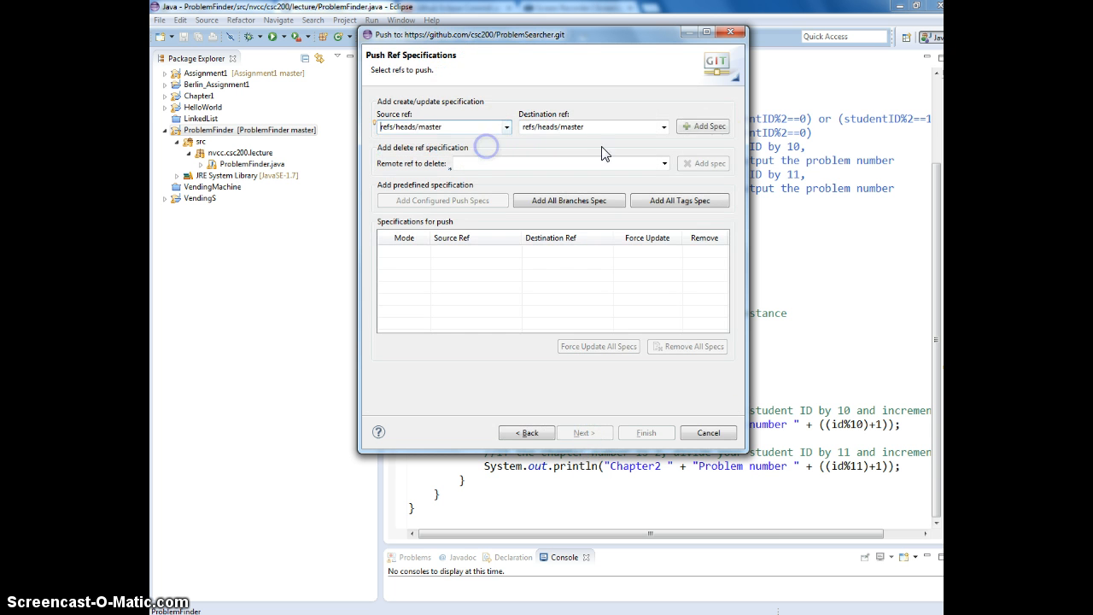
click(703, 126)
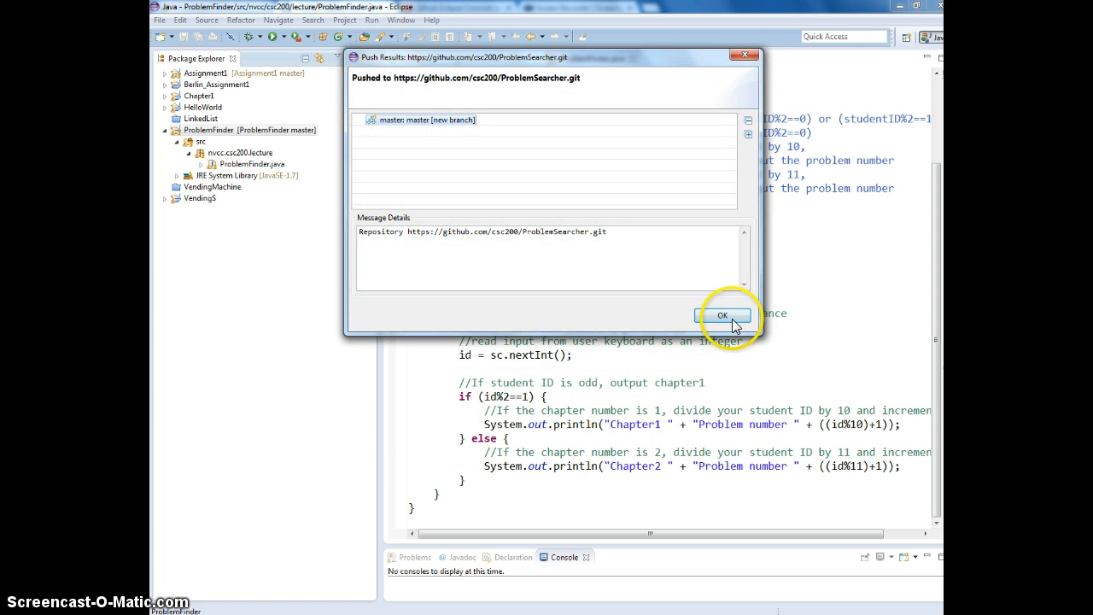
- Review the pushed repository URL in Push Results and close the dialog
double_click(524, 232)
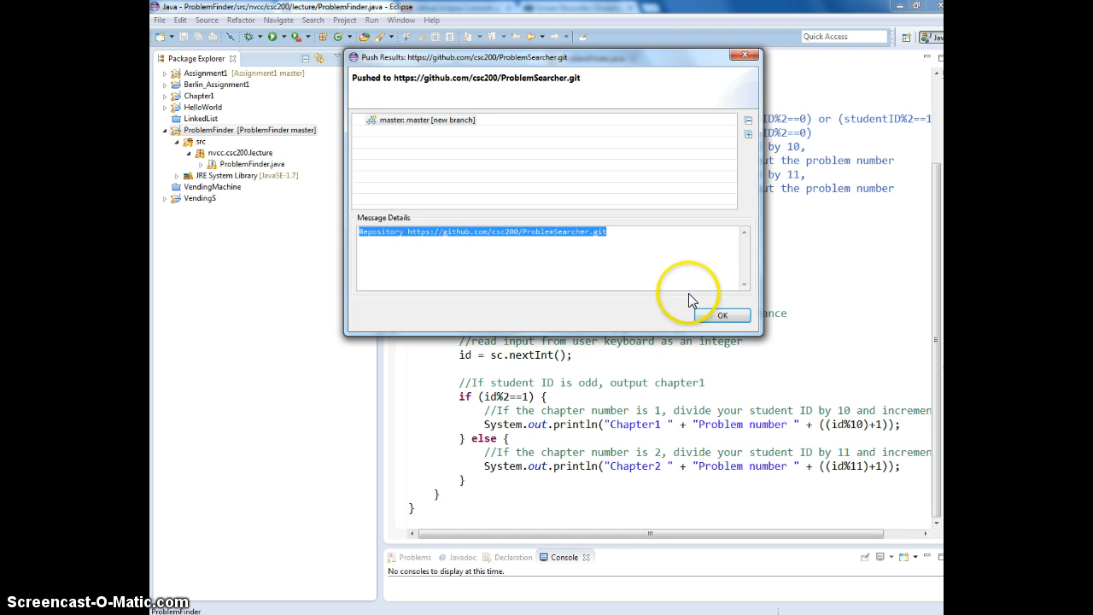
click(729, 315)
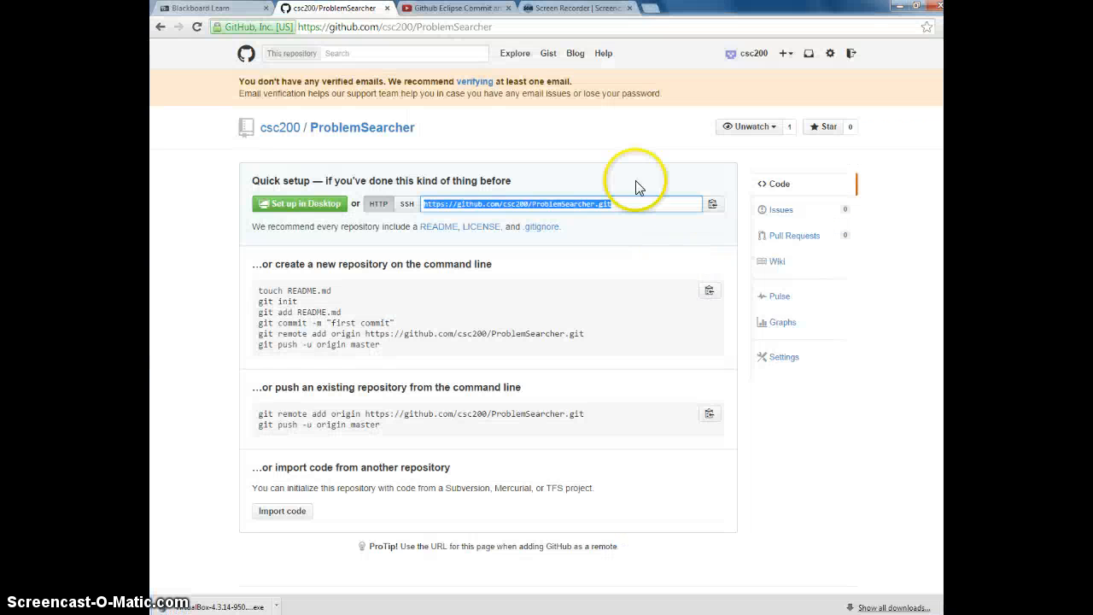
- Reload the ProblemSearcher page and open the ProblemFinder folder to list its files
click(192, 31)
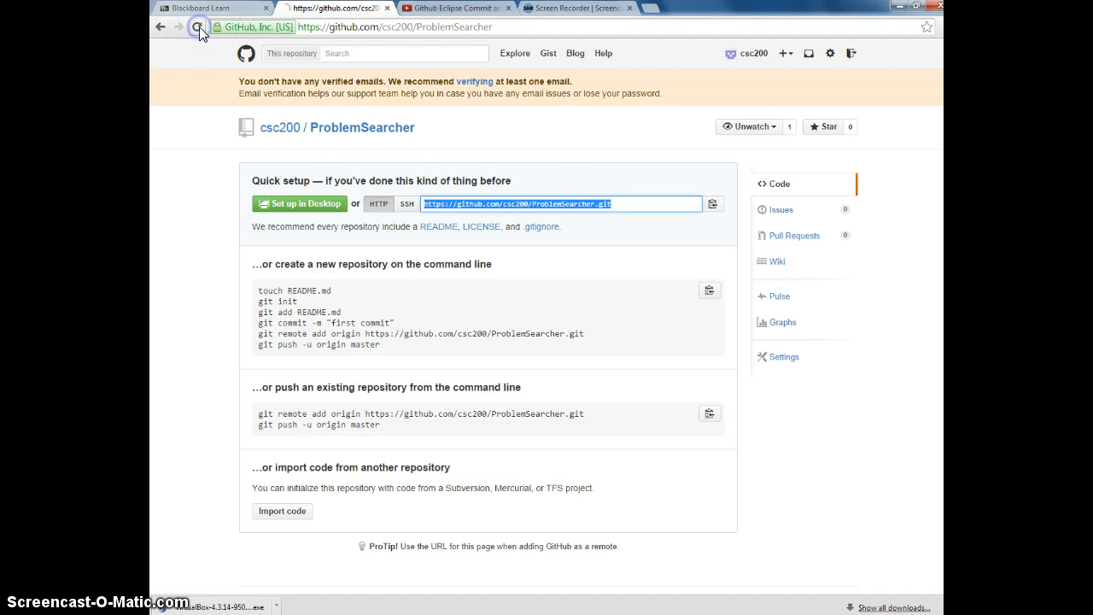
click(197, 27)
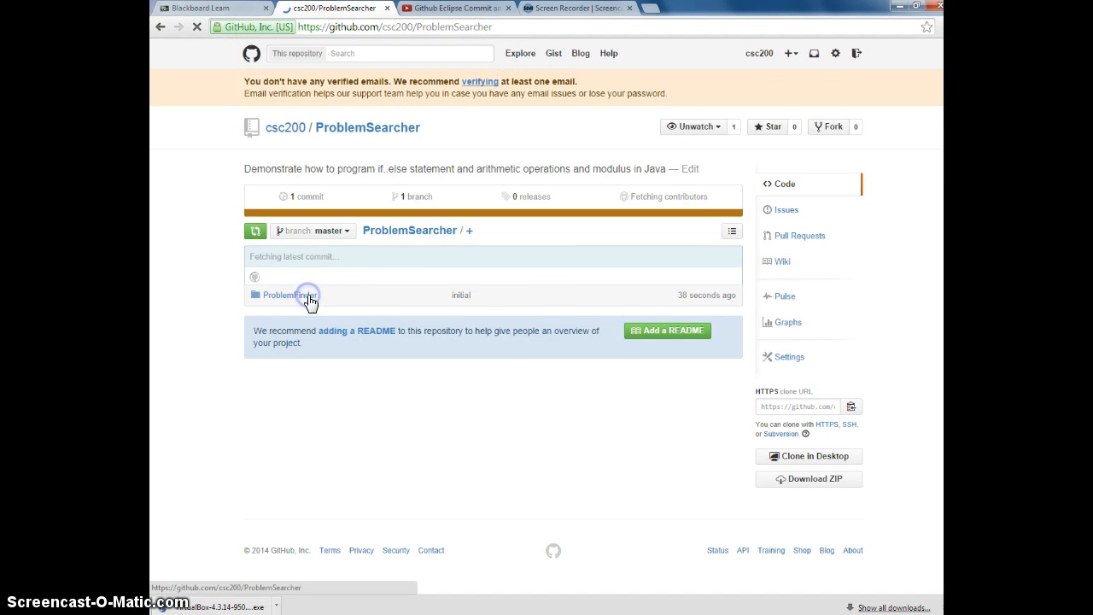
mouse_move(695, 300)
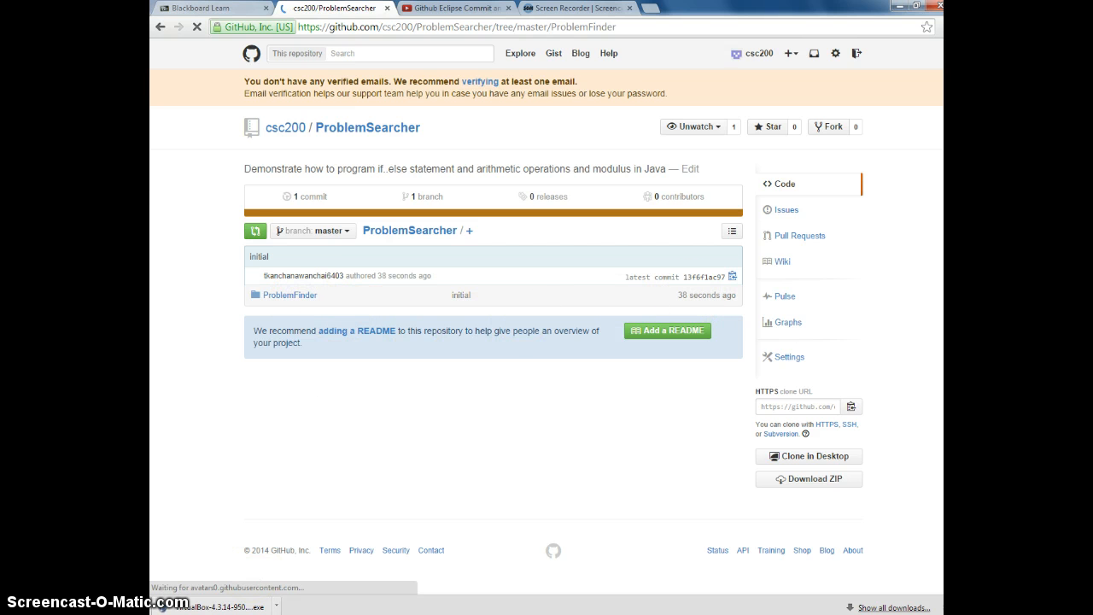
click(291, 294)
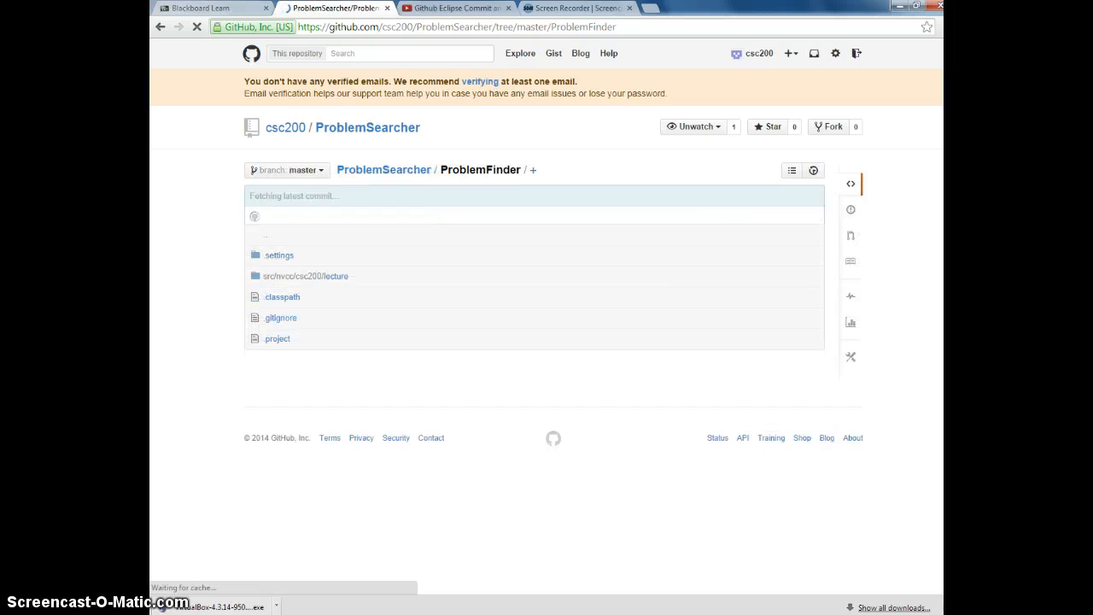